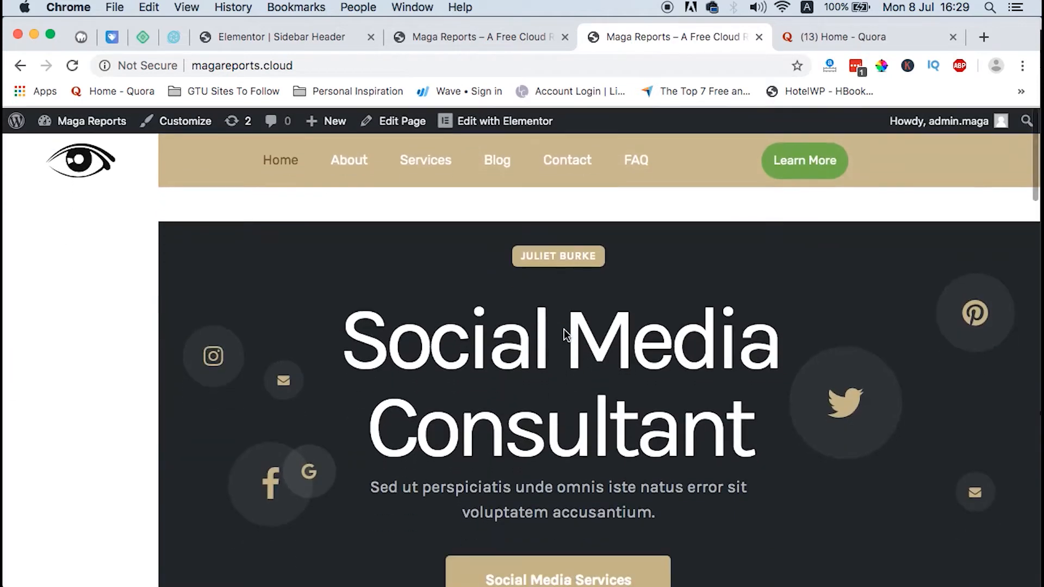
mouse_move(372, 239)
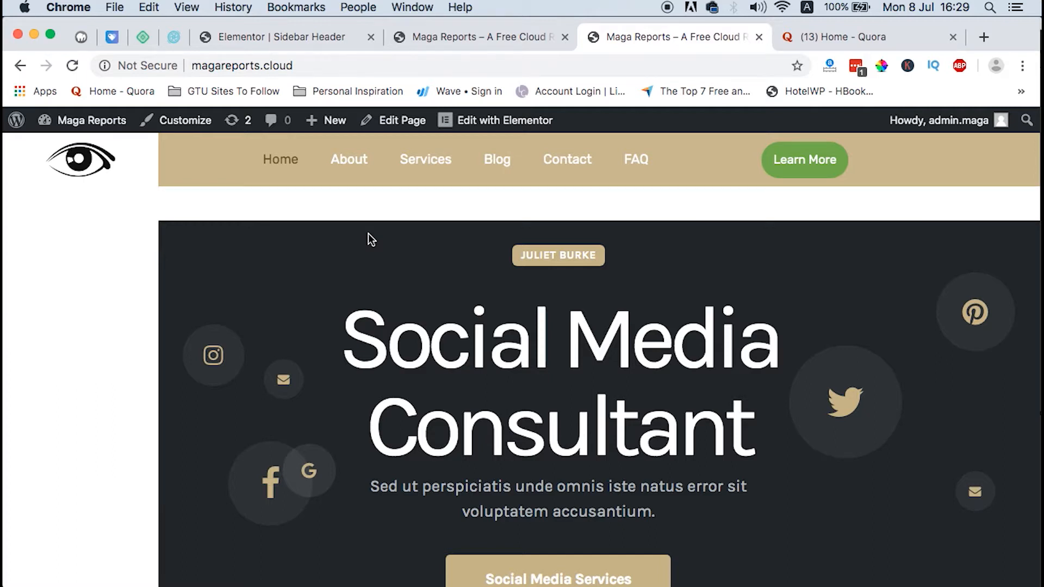
mouse_move(420, 261)
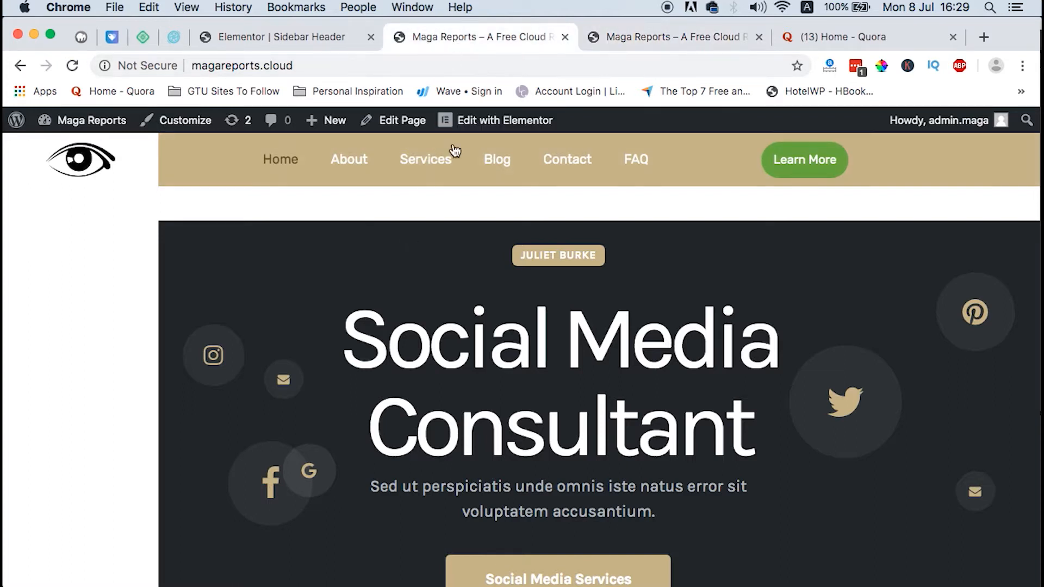
Go to the Maga Reports dashboard and bring up the Theme Builder templates list
scroll("down", 3)
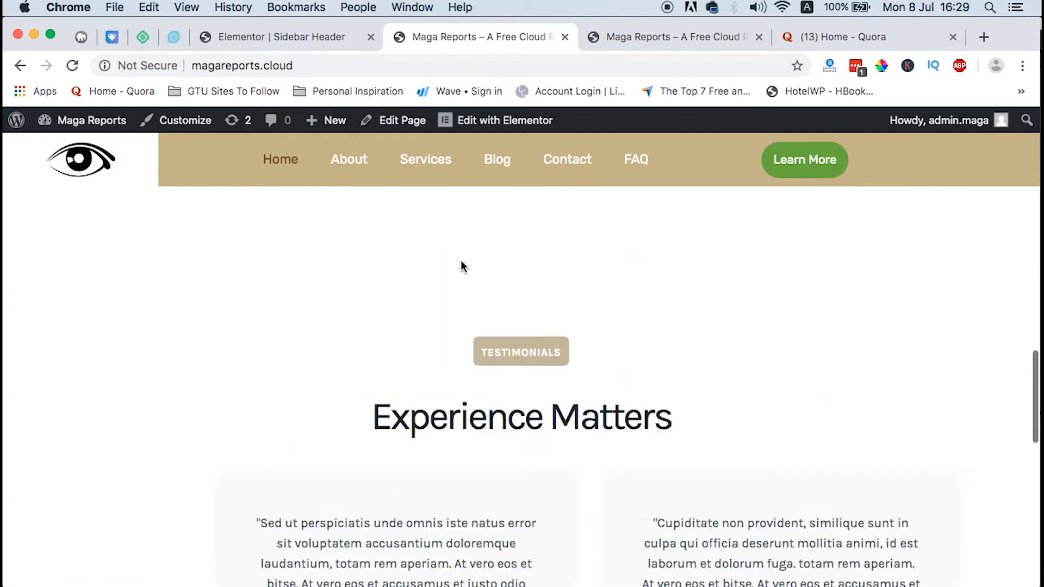
scroll("down", 3)
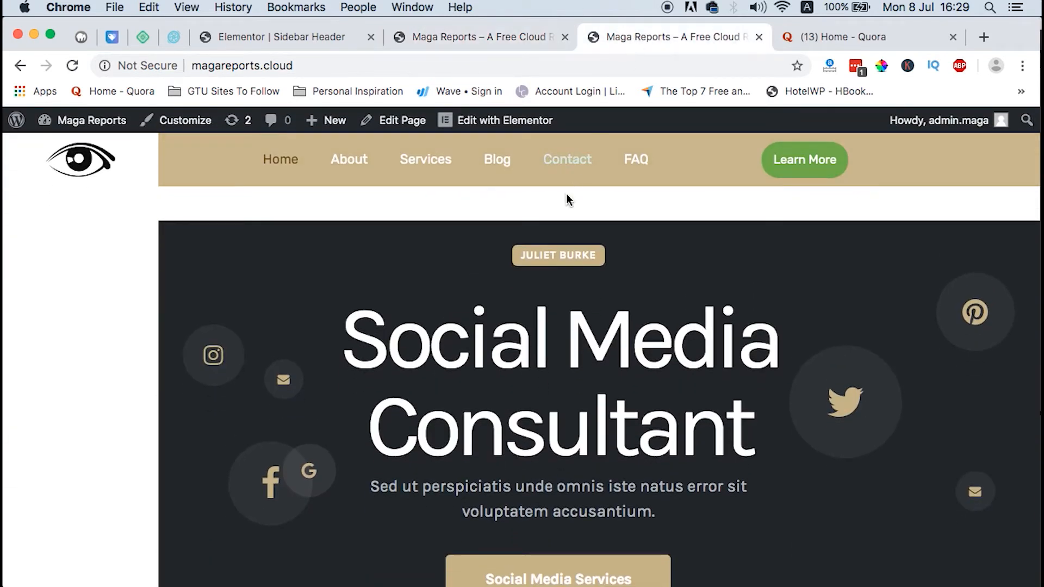
scroll("down", 3)
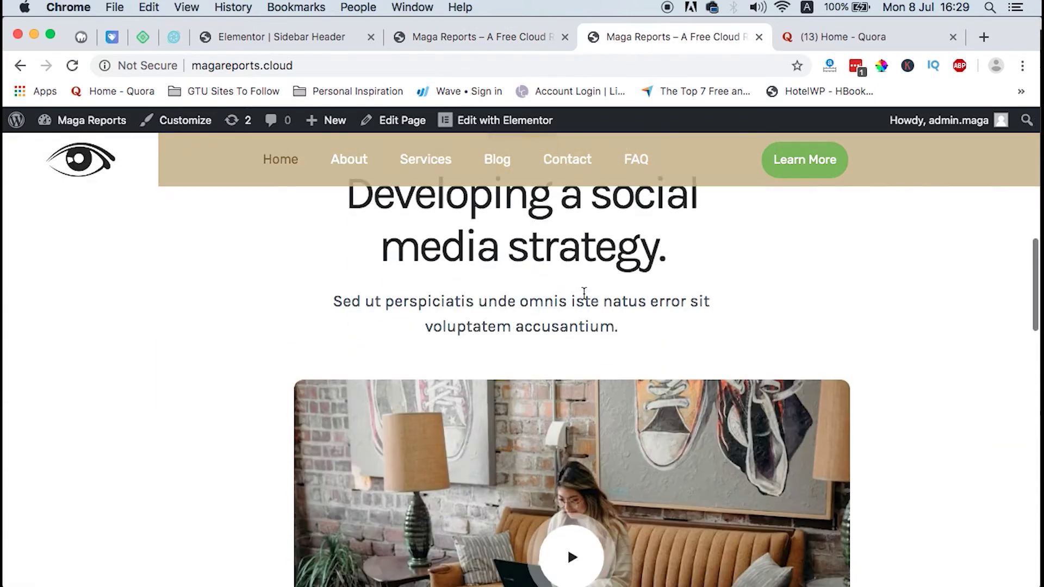
scroll("down", 3)
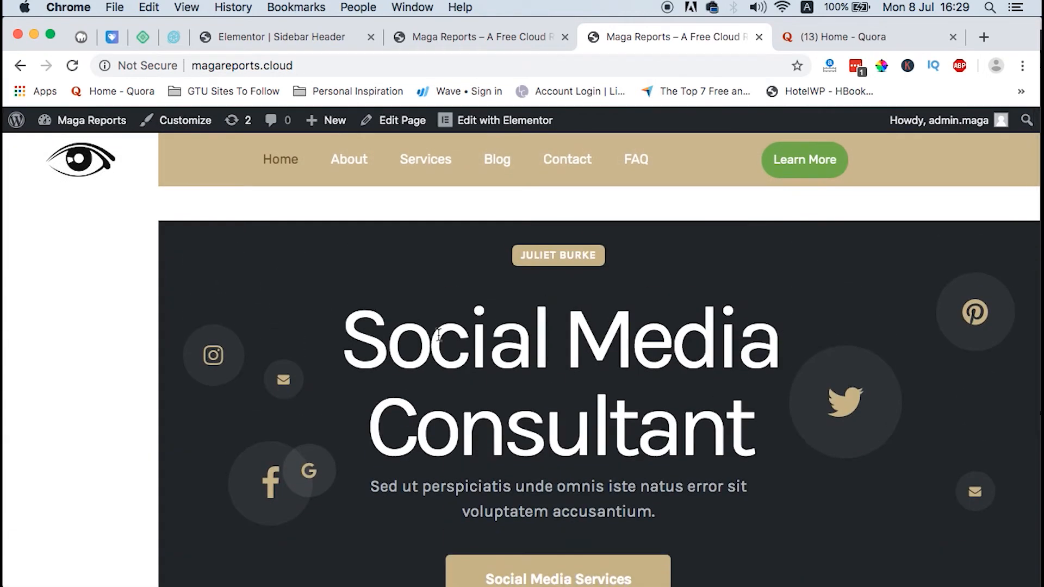
left_click(92, 119)
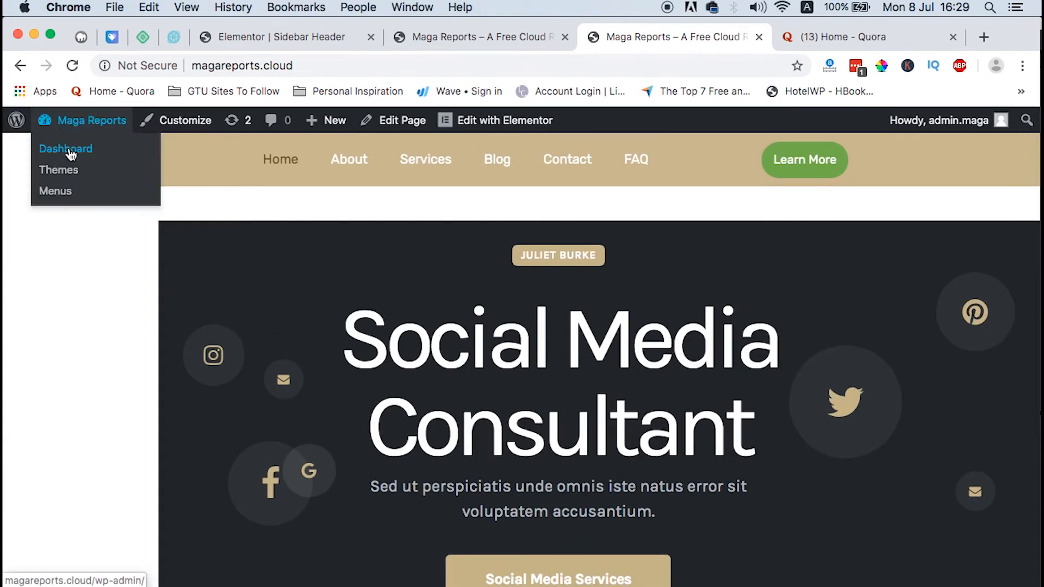
left_click(479, 37)
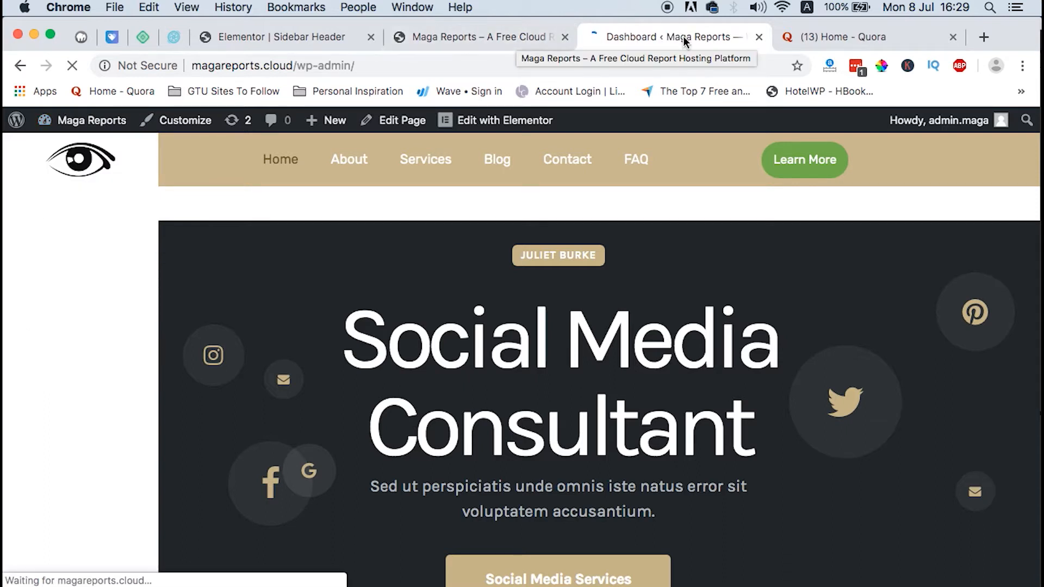
left_click(685, 37)
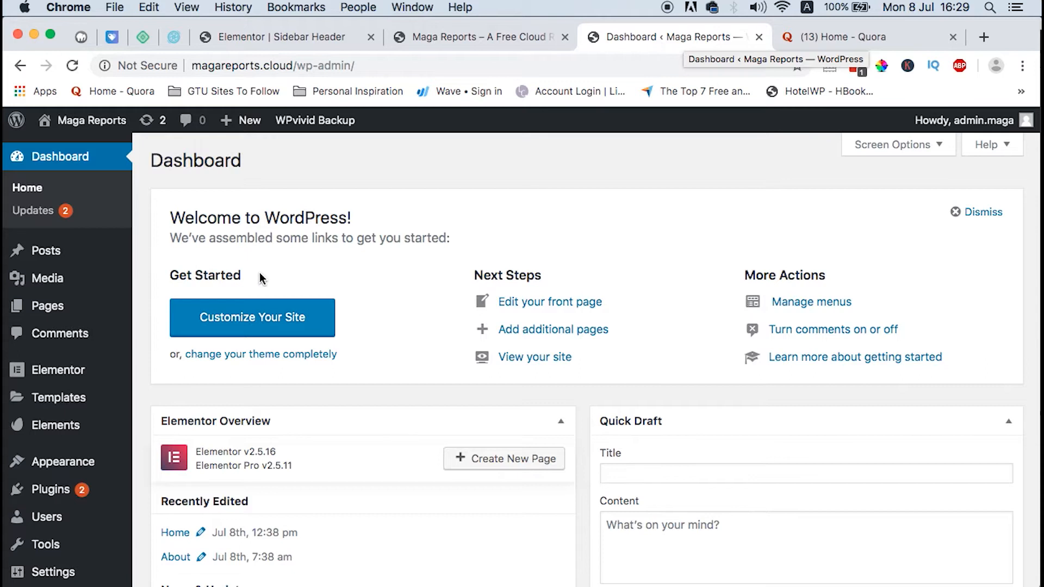
mouse_move(59, 400)
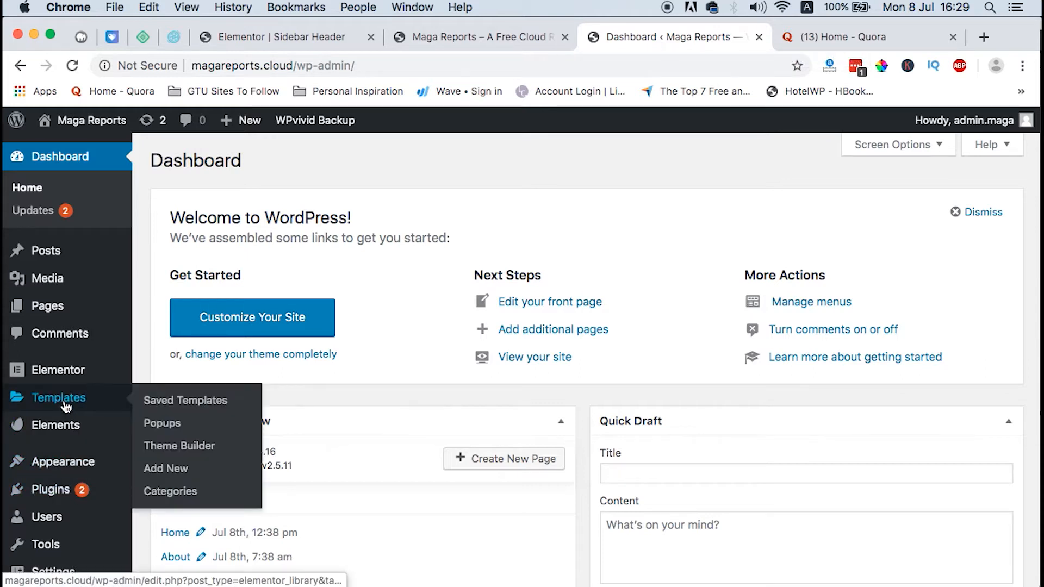
mouse_move(173, 448)
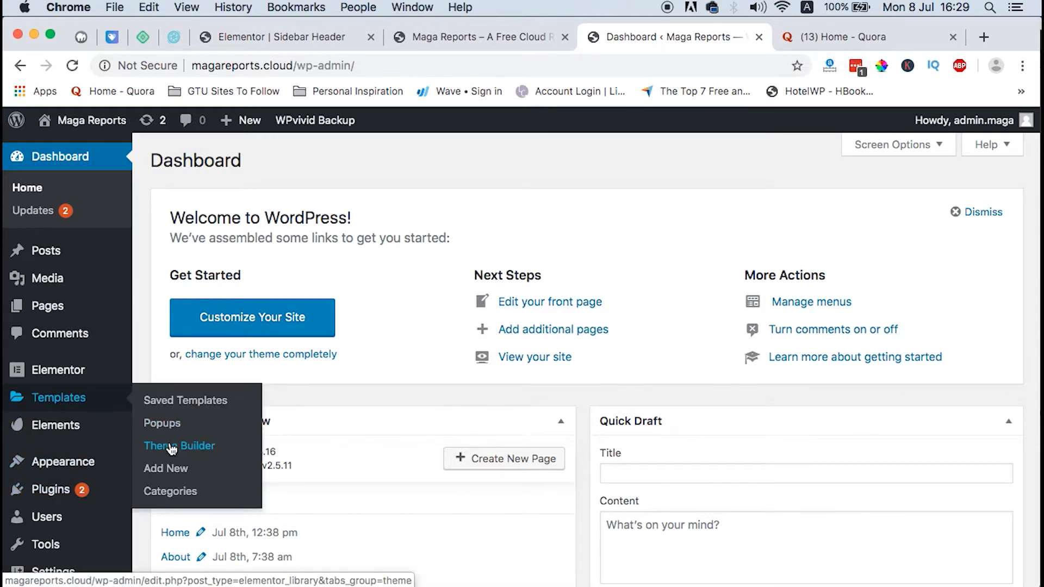
left_click(179, 446)
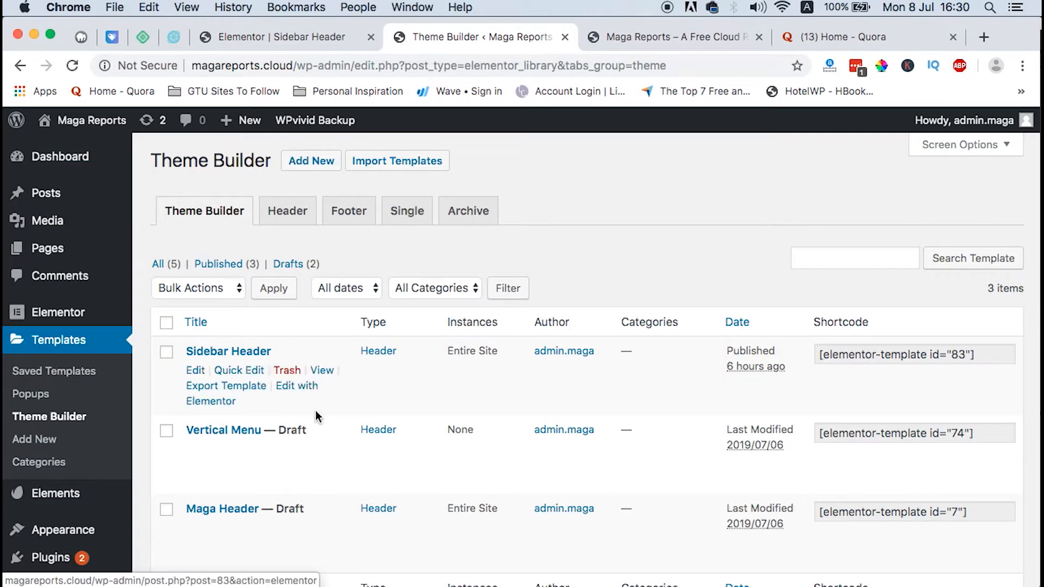
scroll("down", 3)
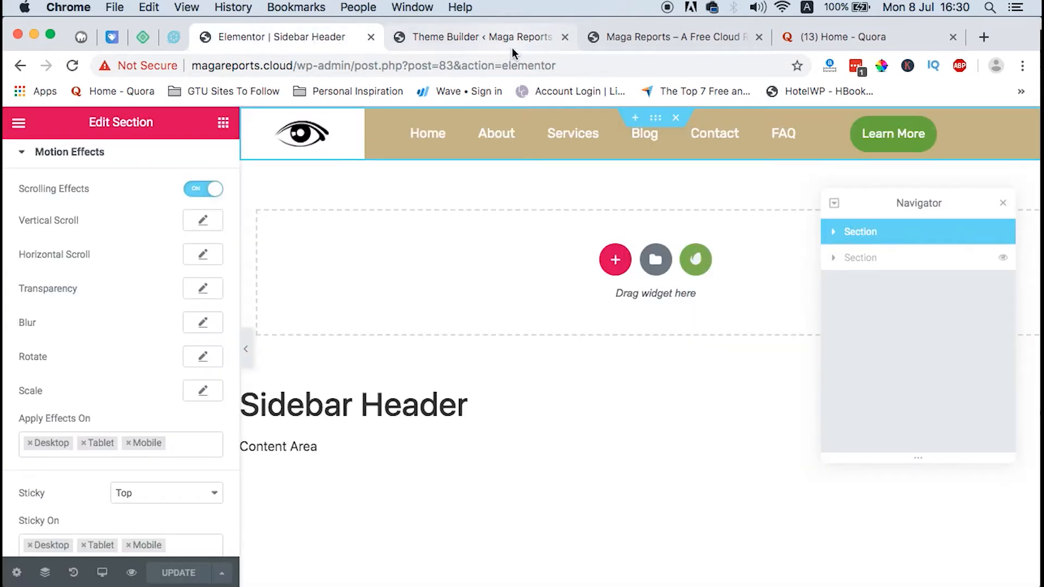
mouse_move(457, 339)
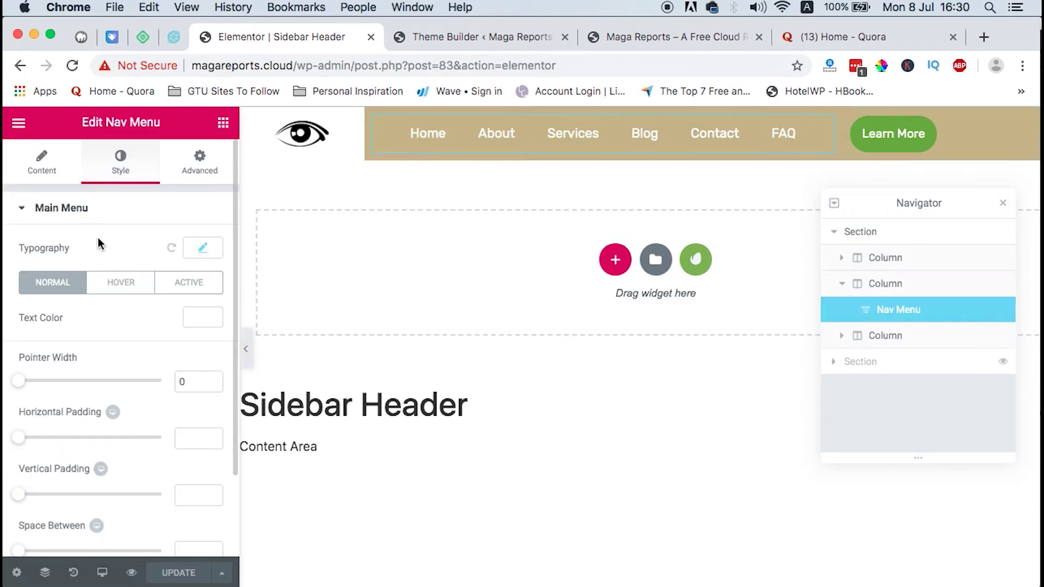
scroll("down", 3)
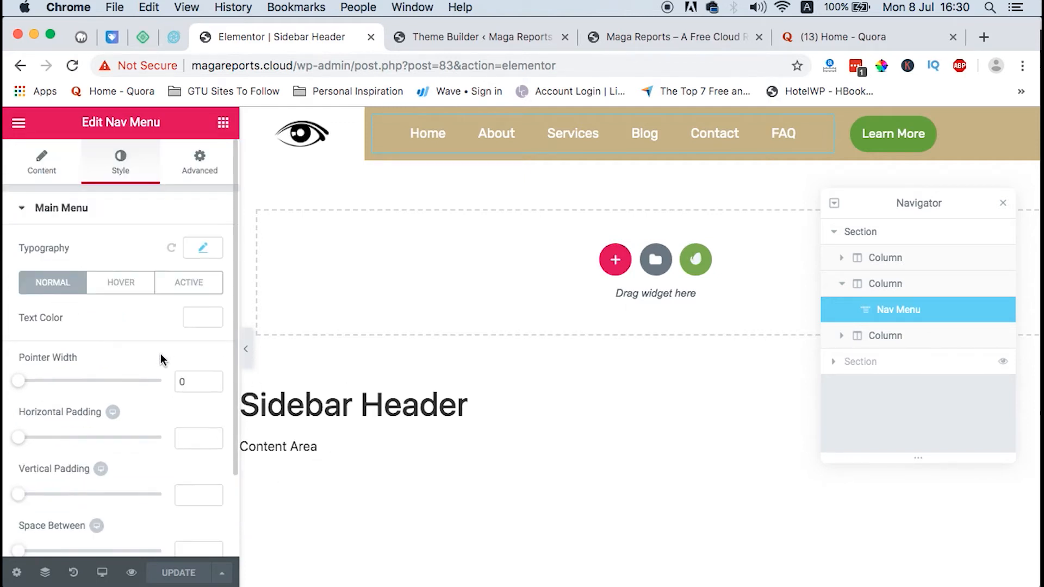
left_click(41, 161)
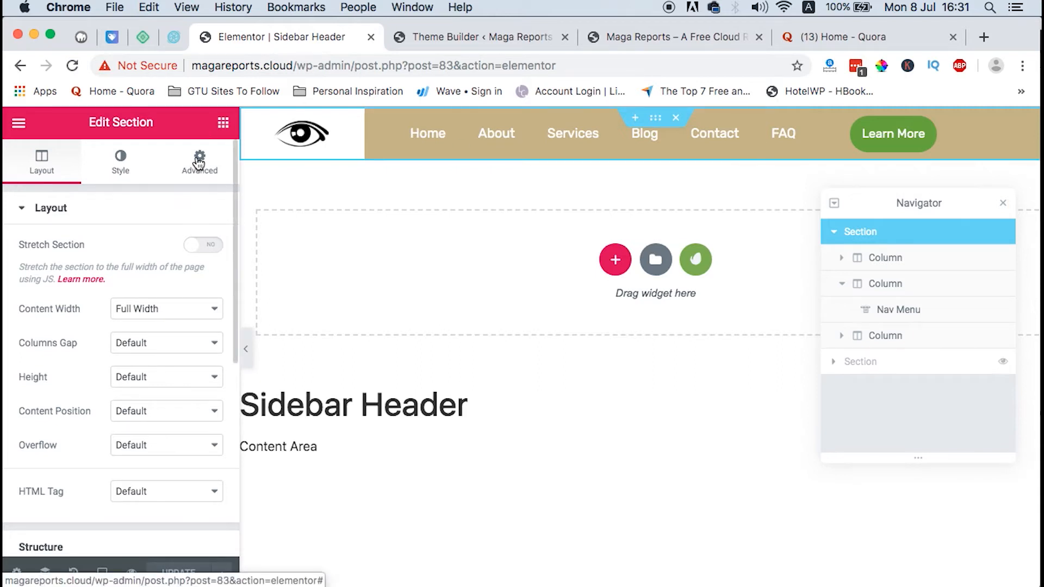
Show the header section's Motion Effects settings under Advanced
left_click(198, 159)
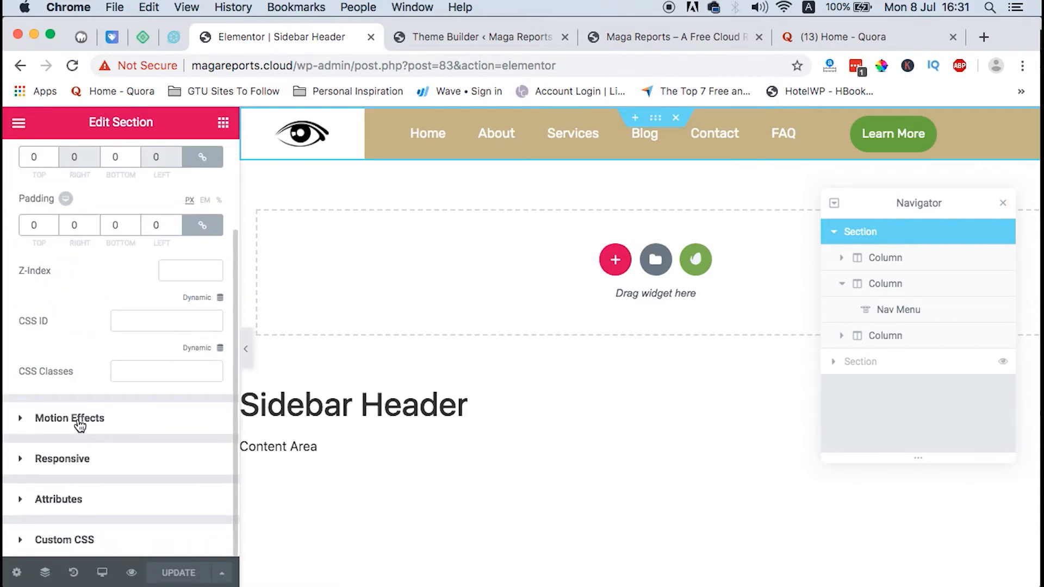
left_click(70, 419)
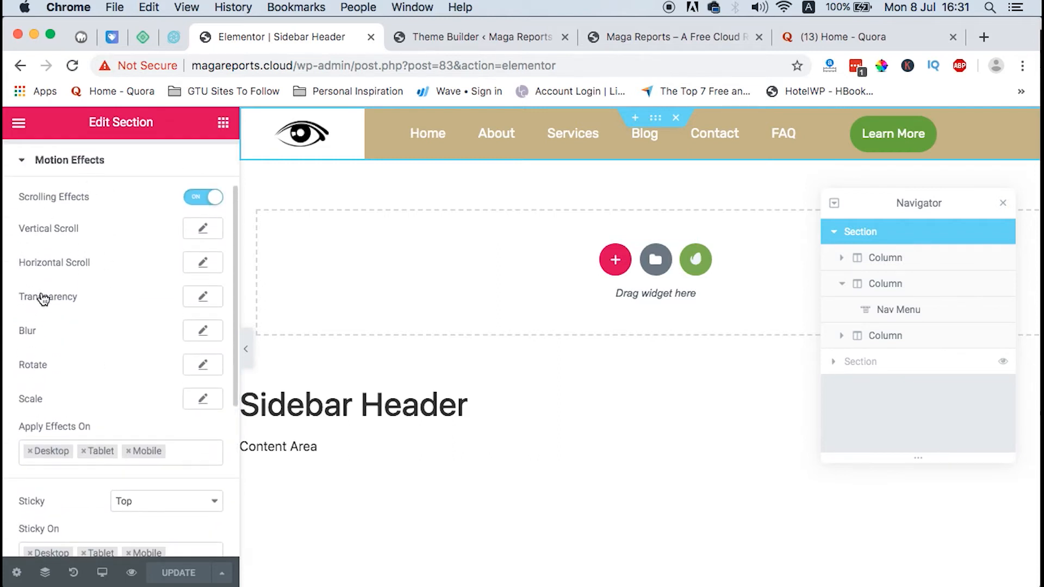
mouse_move(195, 301)
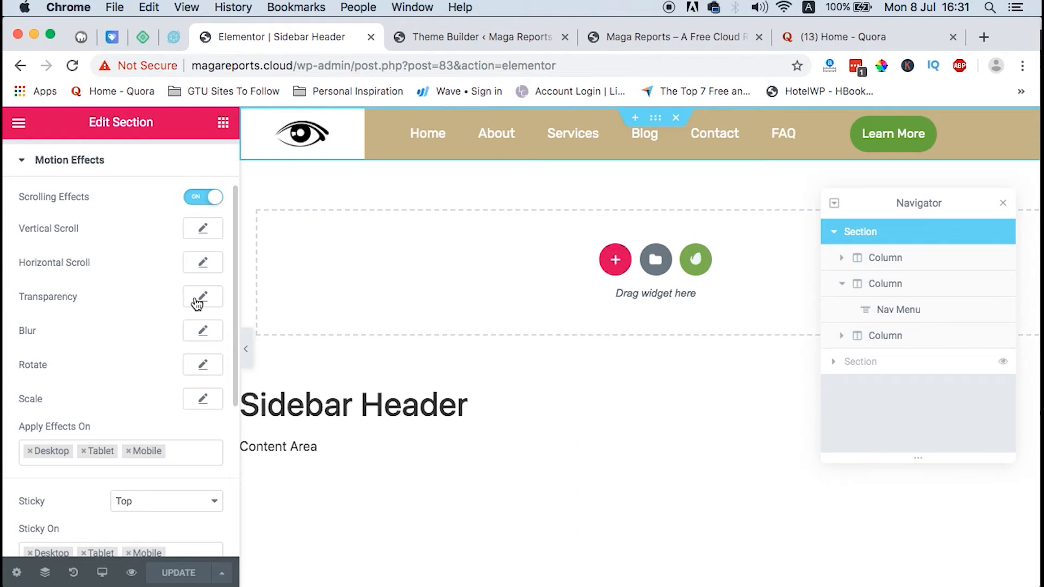
Set the header's transparency effect direction to Fade Out In after trying Fade Out and Fade In Out
left_click(203, 297)
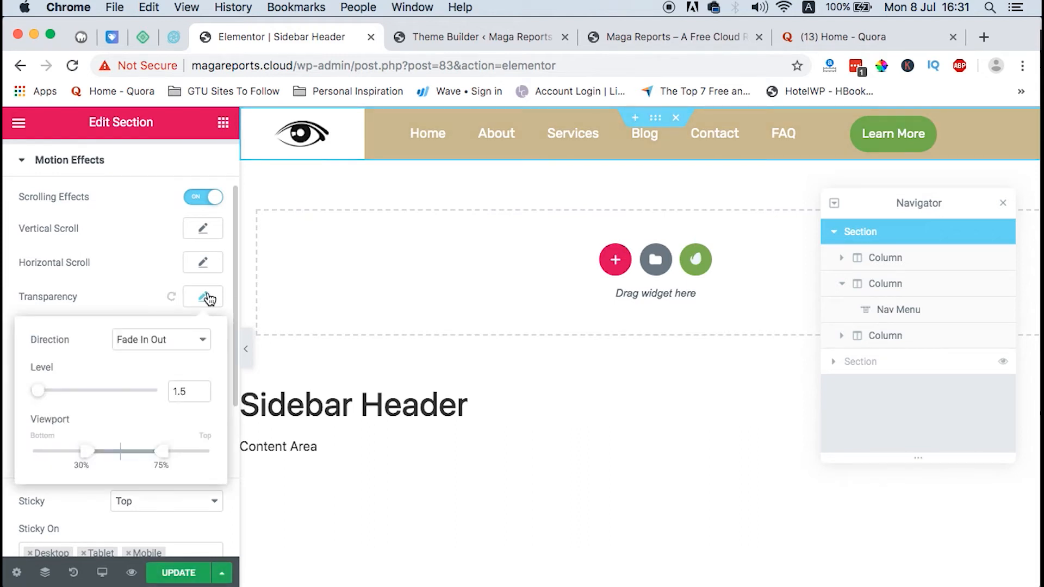
mouse_move(537, 302)
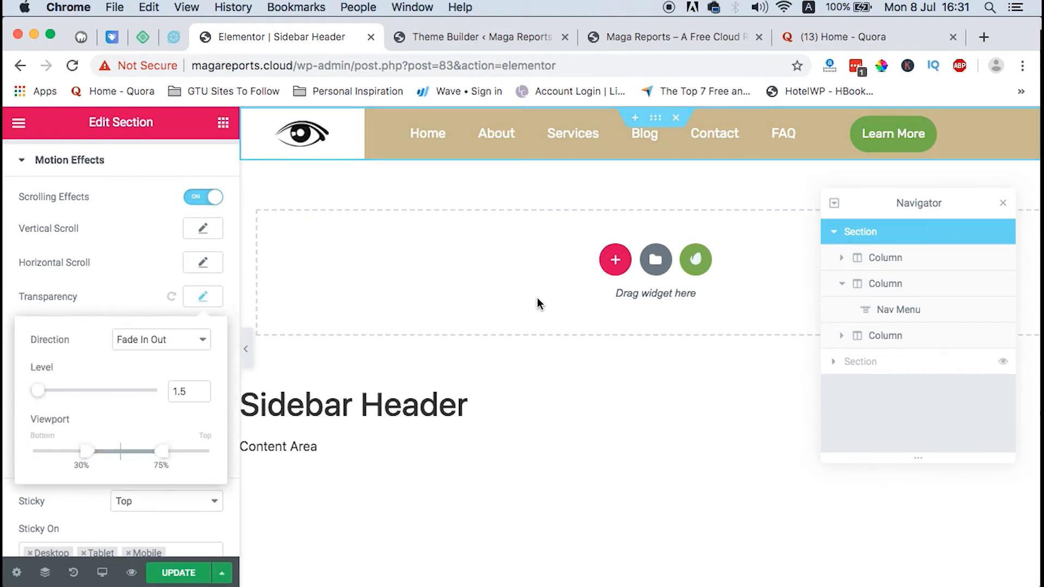
scroll("down", 3)
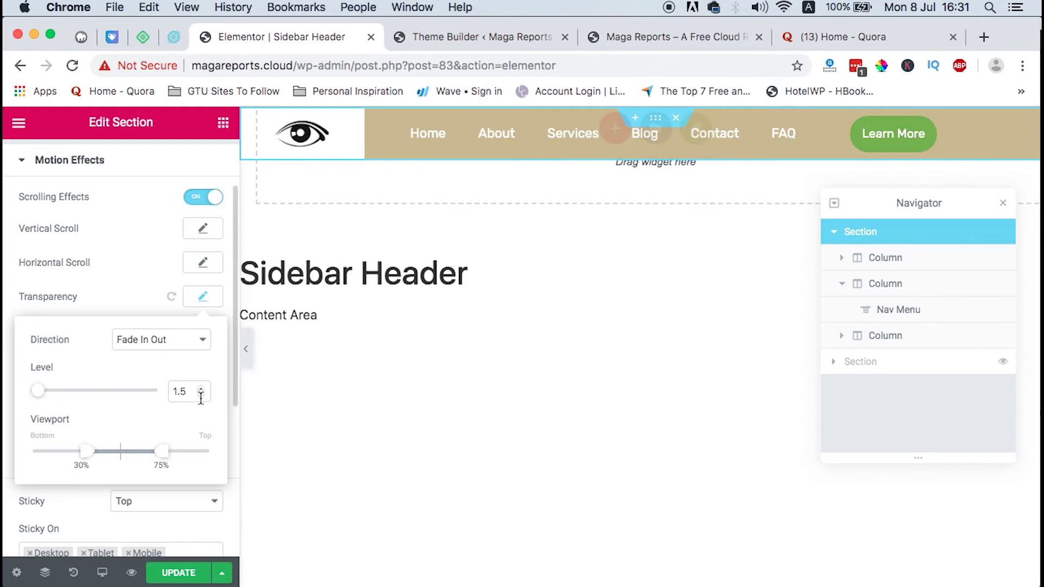
left_click(161, 339)
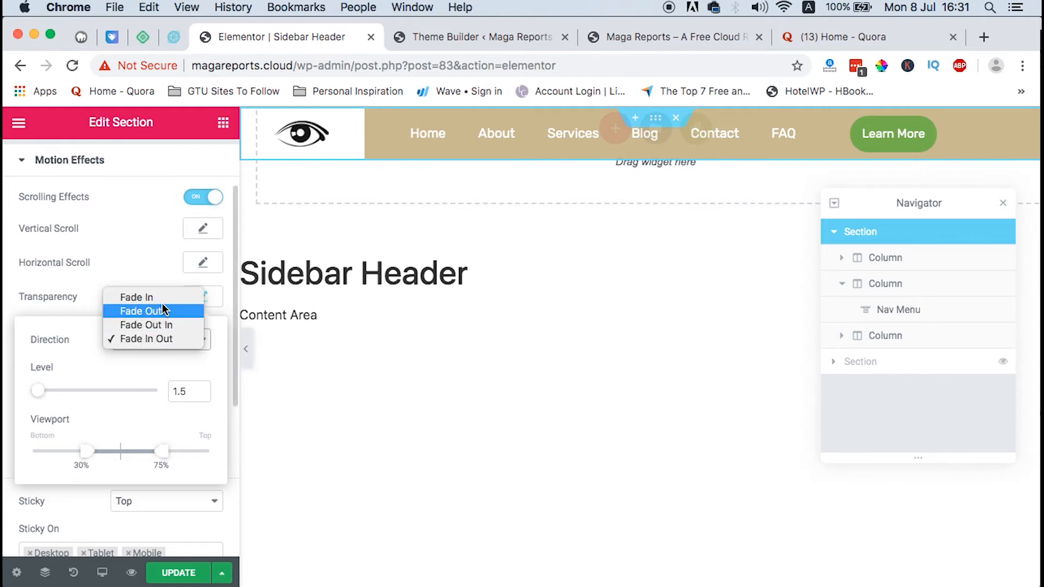
left_click(141, 311)
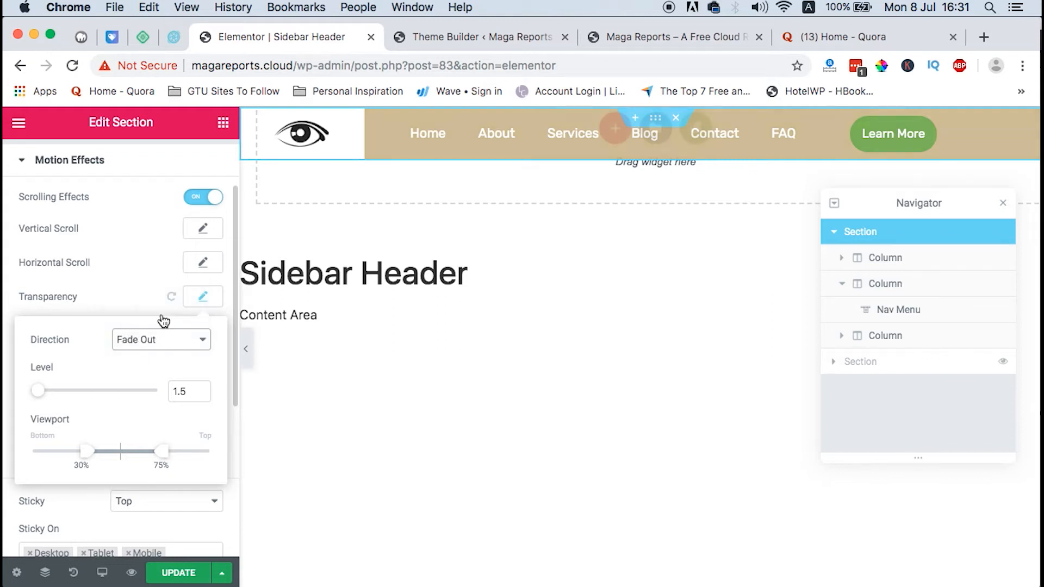
left_click(161, 339)
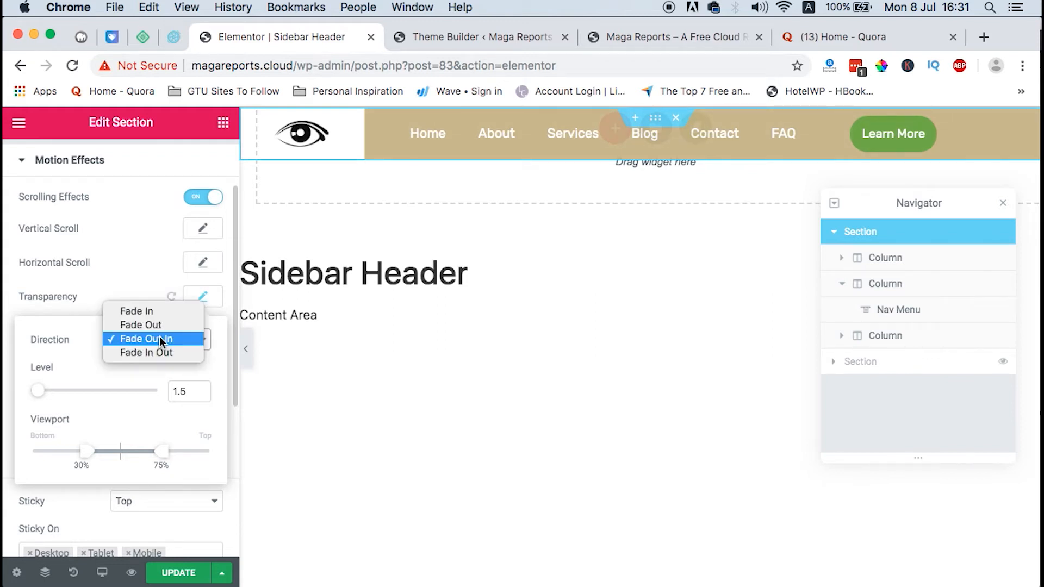
left_click(146, 352)
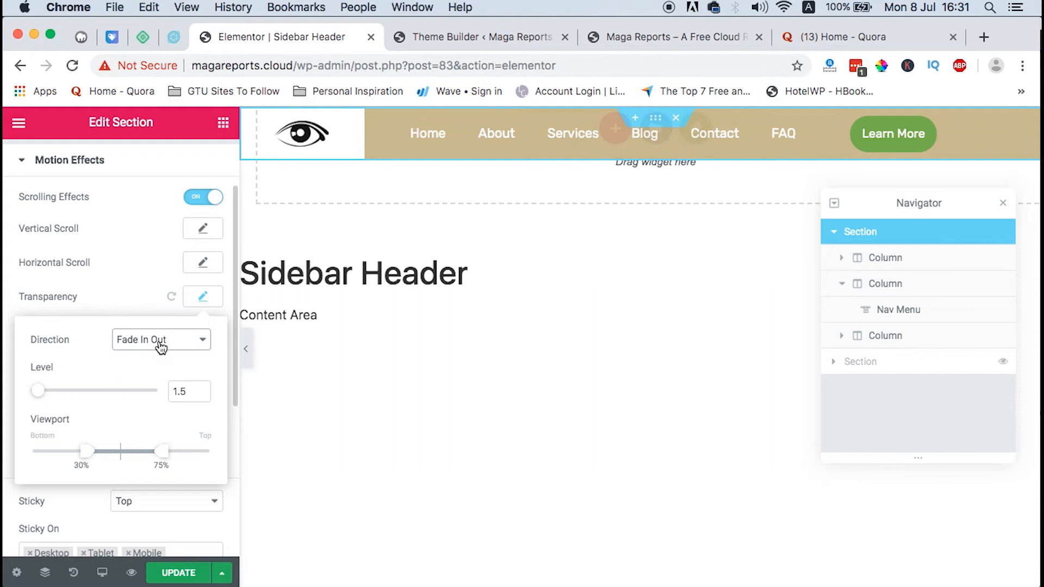
left_click(161, 339)
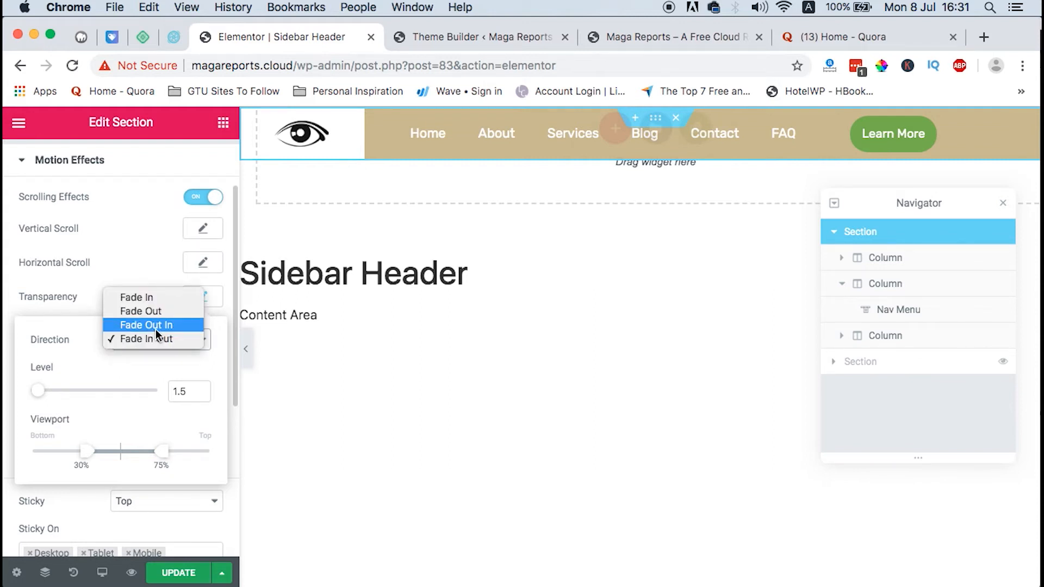
left_click(146, 324)
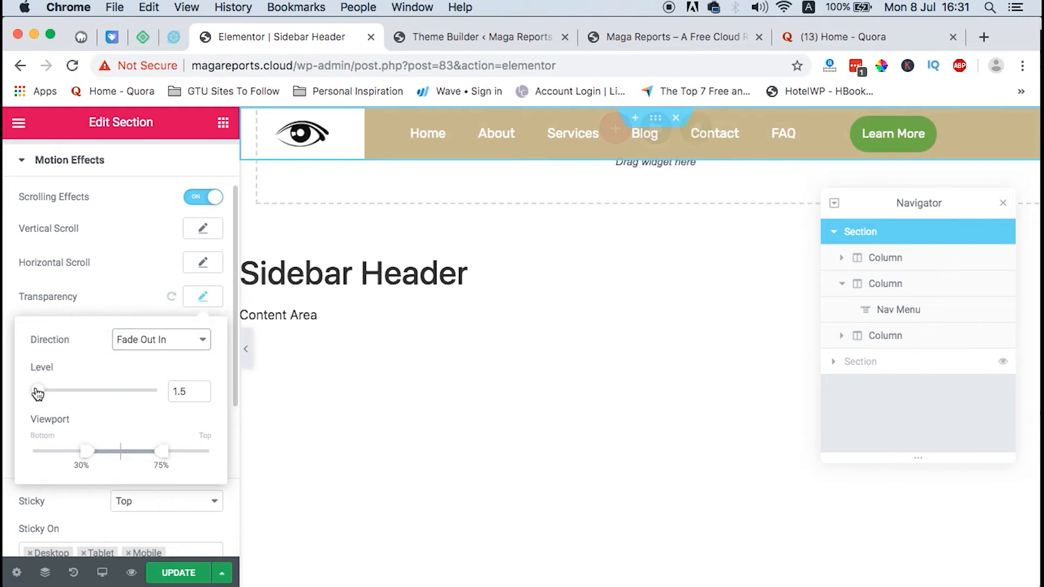
Set the transparency level to 1.5 and adjust the viewport range to 30%–75%
left_click_drag(38, 391, 54, 392)
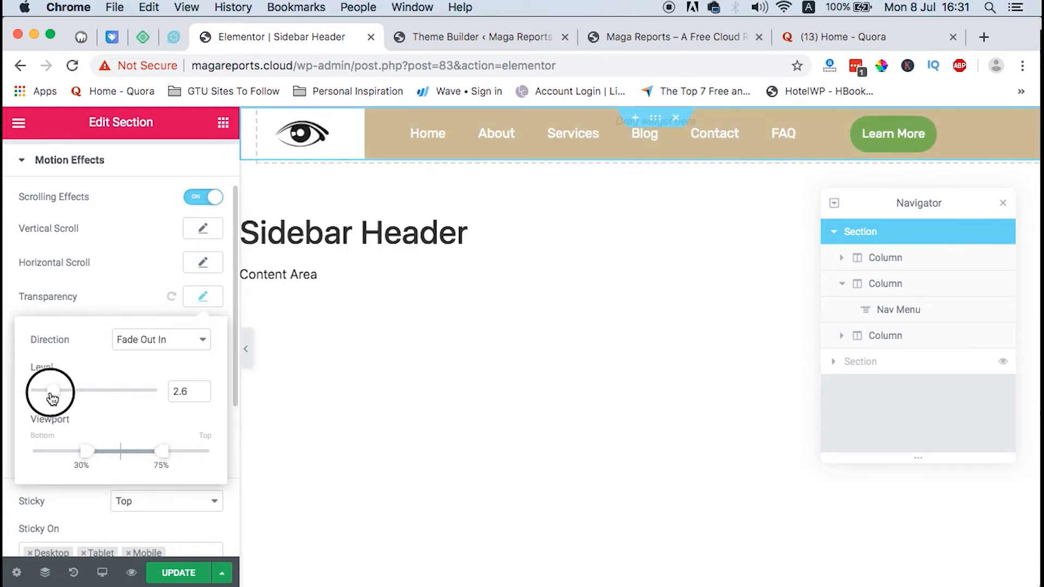
left_click_drag(54, 391, 42, 390)
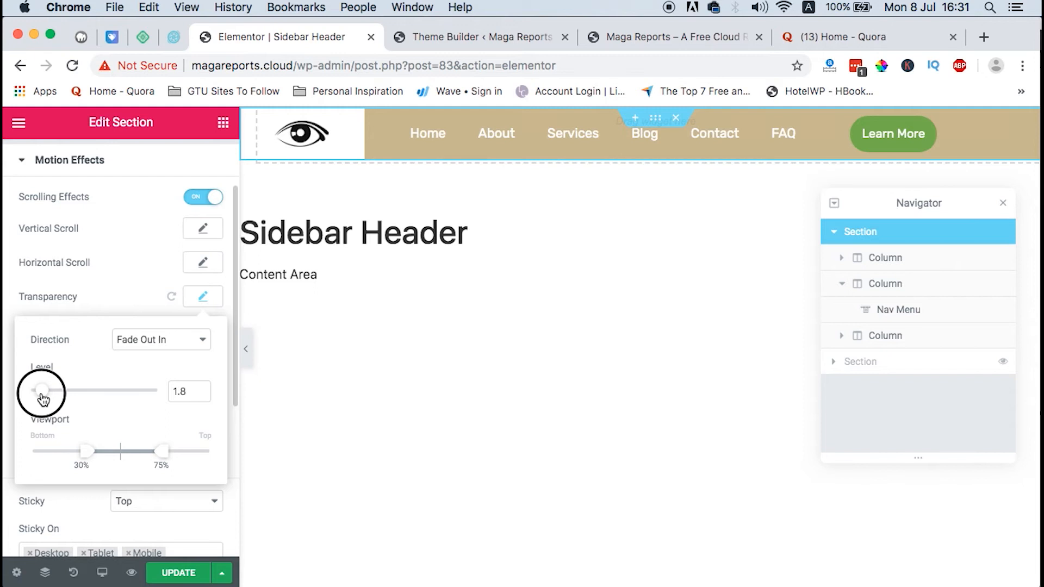
left_click_drag(44, 391, 37, 391)
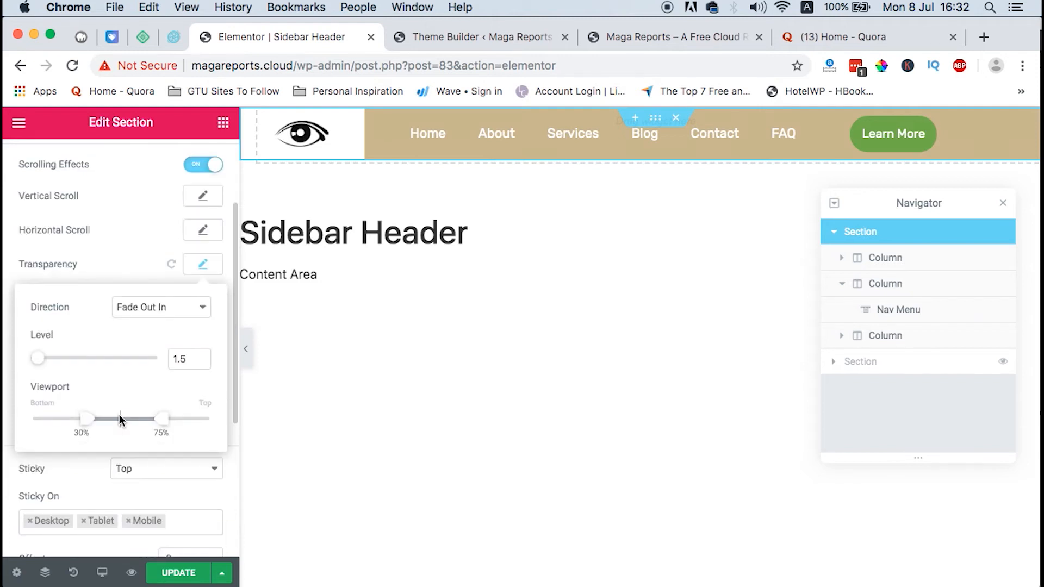
mouse_move(102, 435)
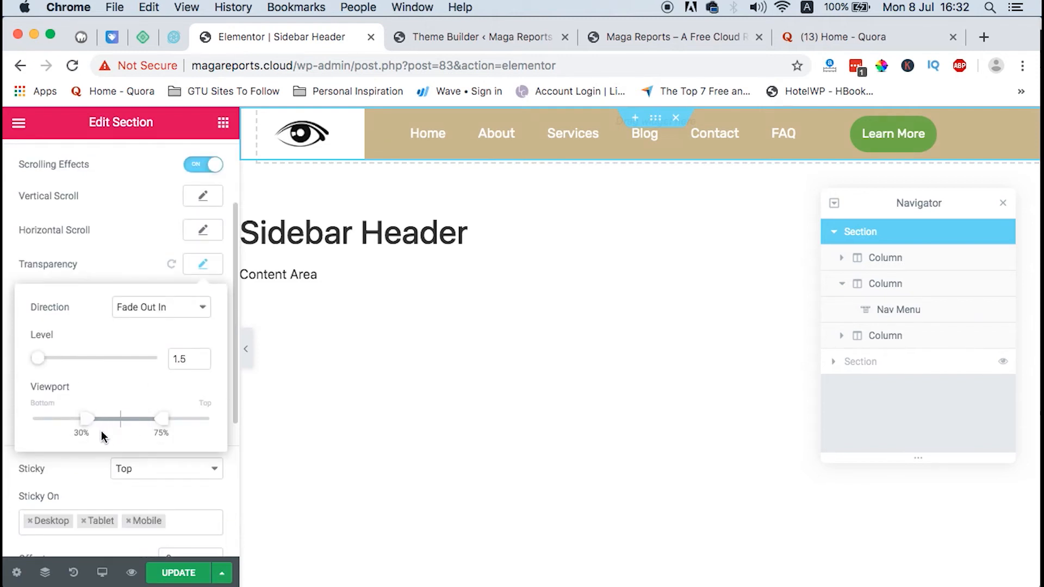
left_click_drag(88, 417, 77, 420)
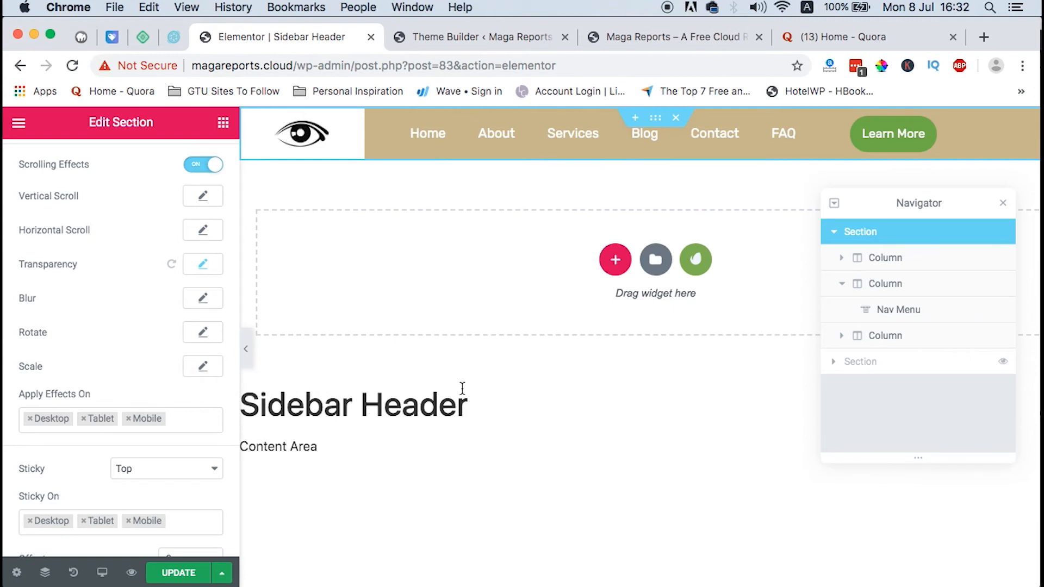
left_click(476, 37)
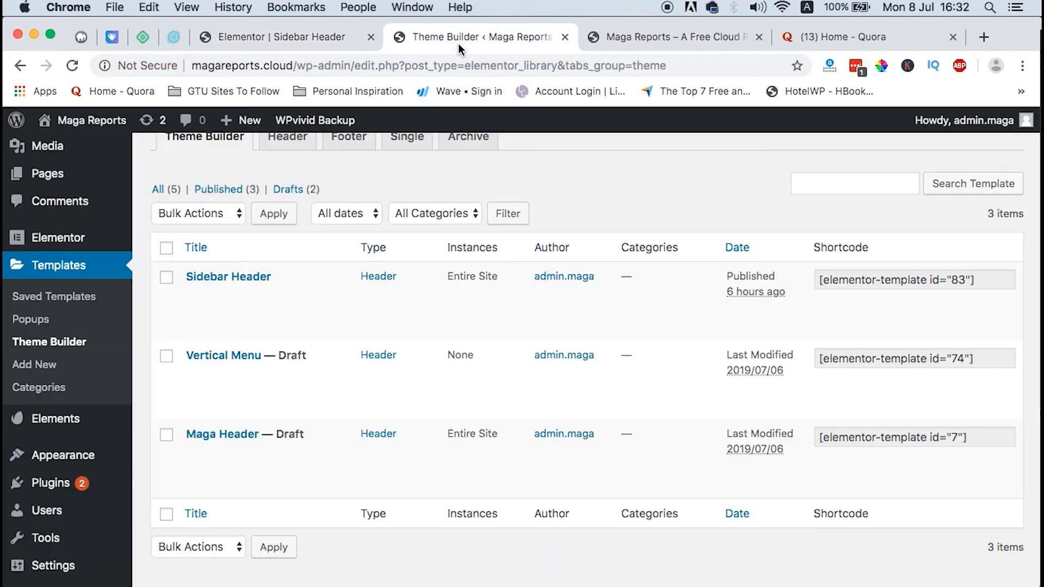
left_click(669, 37)
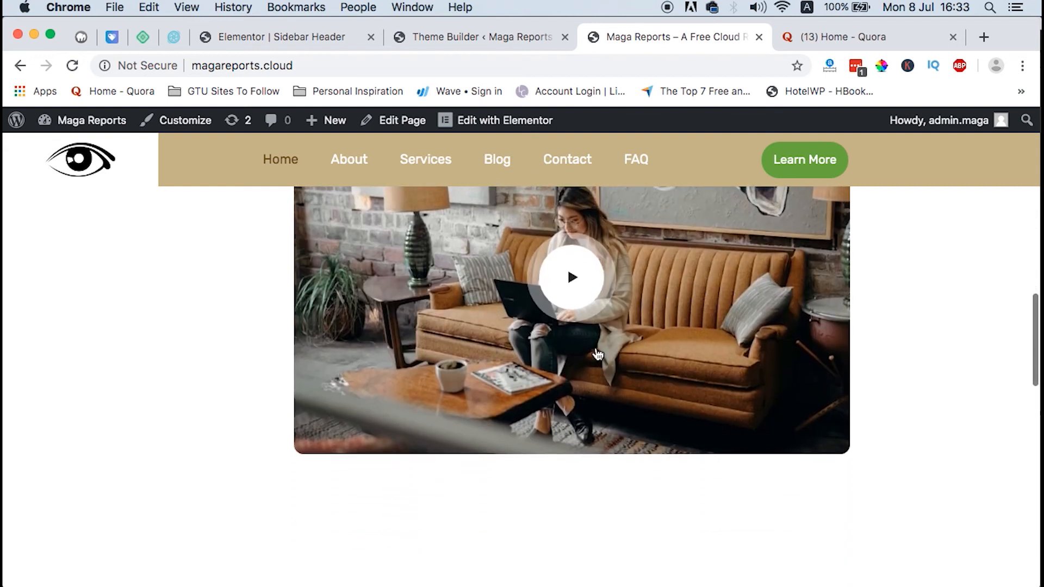
scroll("down", 3)
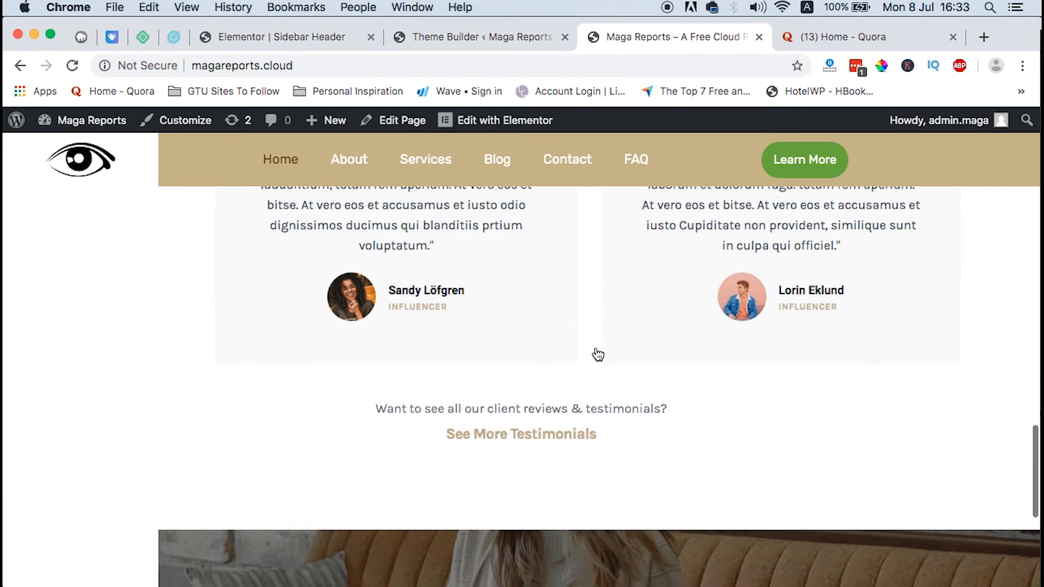
scroll("down", 3)
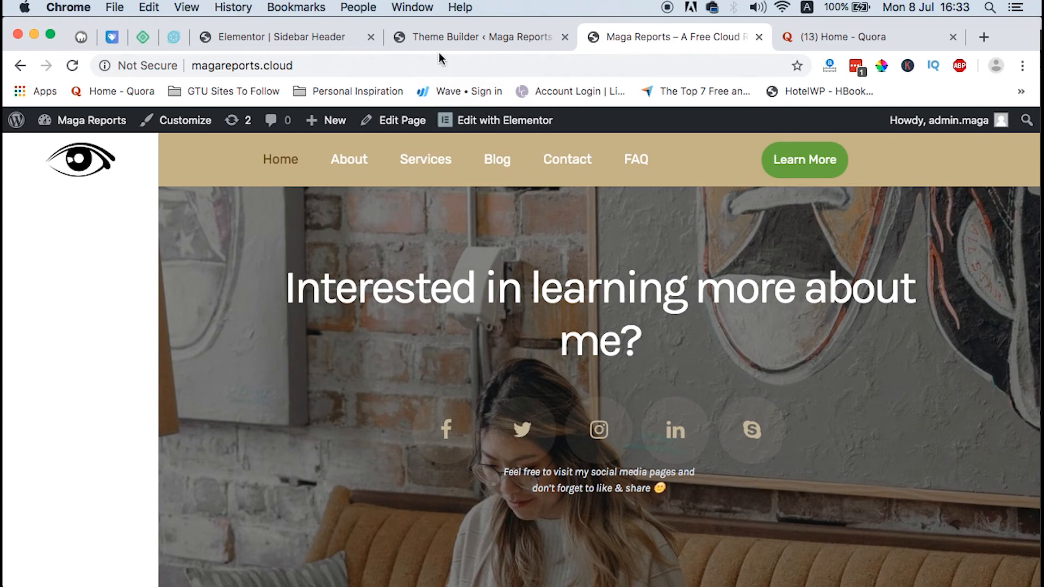
left_click(280, 37)
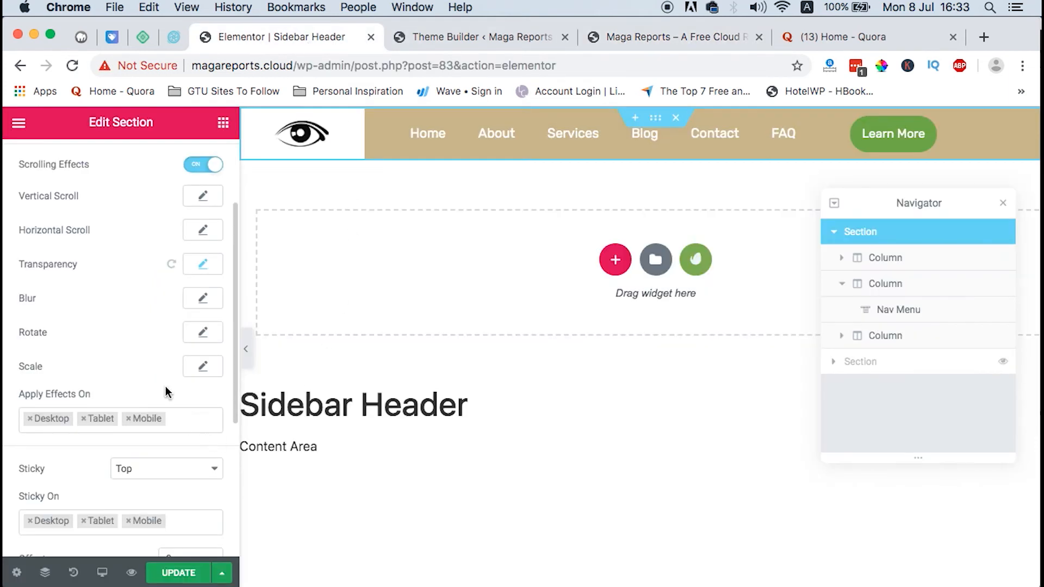
Reset the header's Sticky setting from None back to Top
scroll("down", 3)
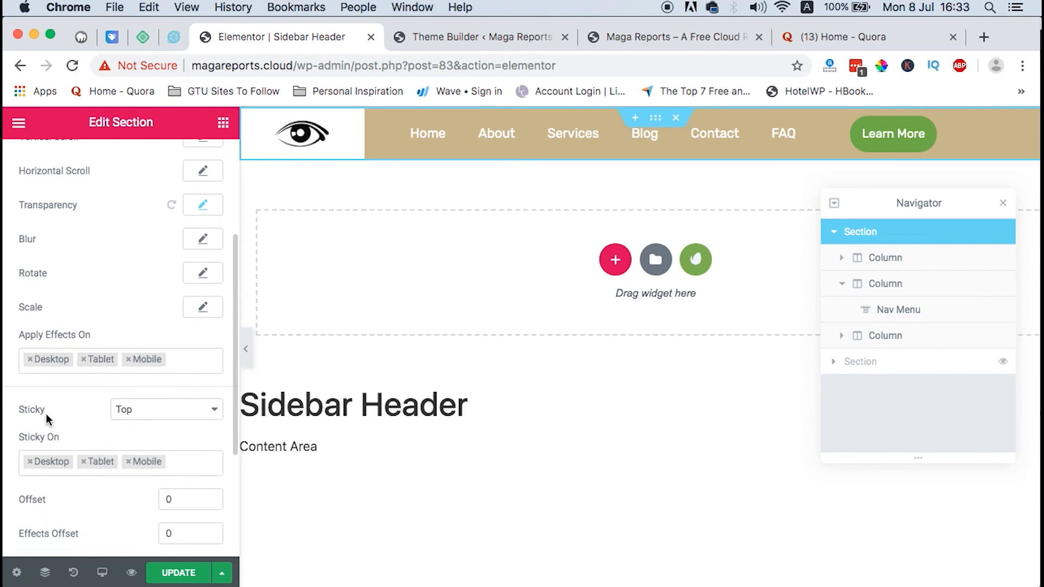
left_click(165, 409)
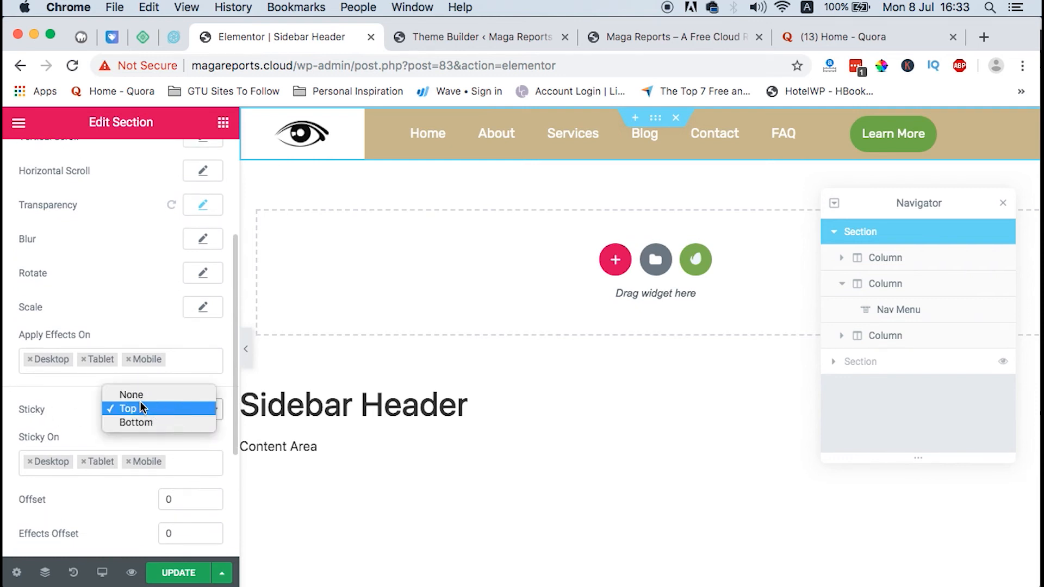
left_click(128, 408)
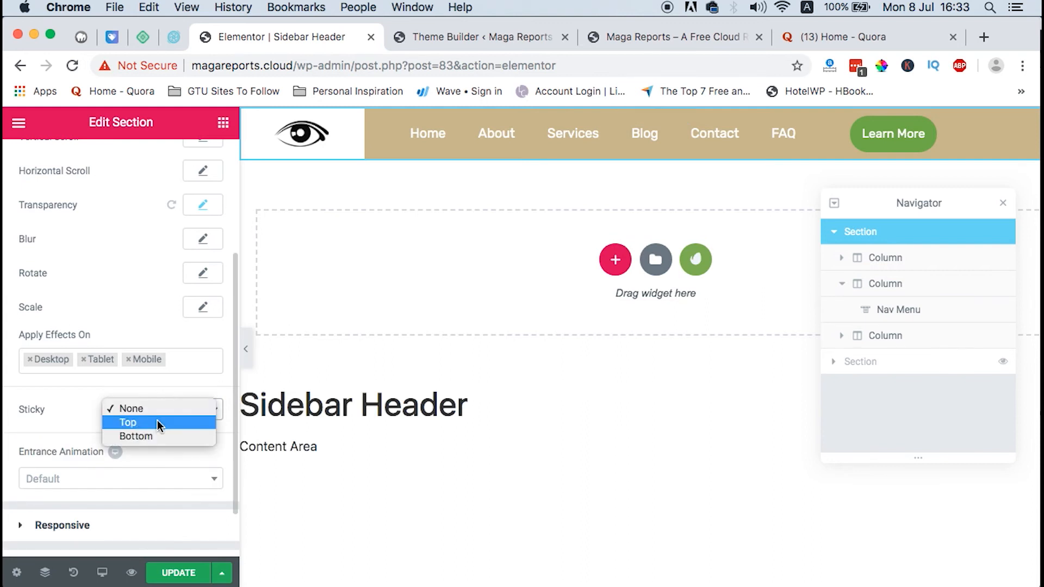
left_click(128, 422)
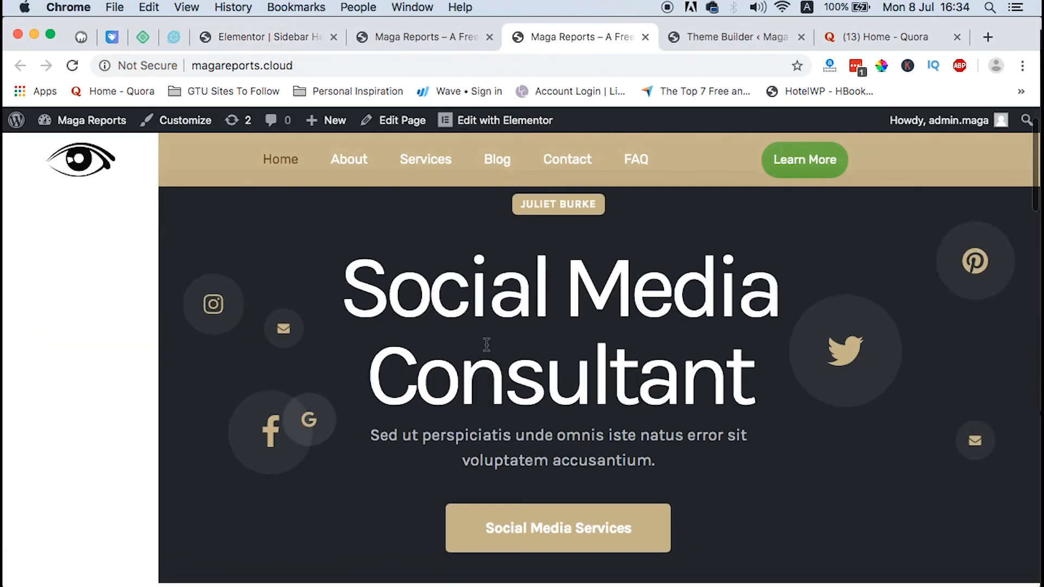
Scroll the live homepage to confirm the header stays pinned, then return to the Sidebar Header editor
scroll("down", 3)
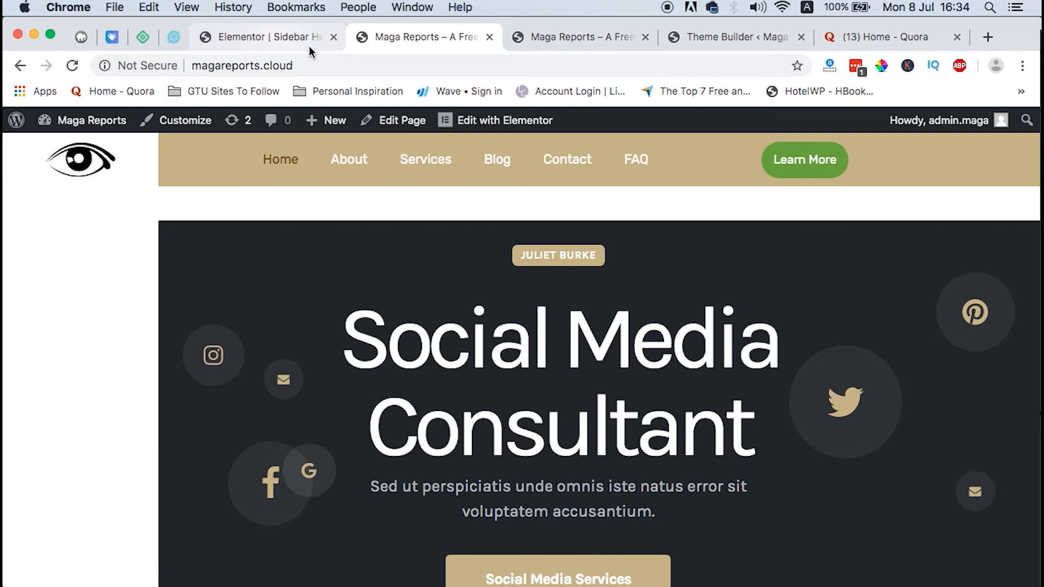
left_click(576, 37)
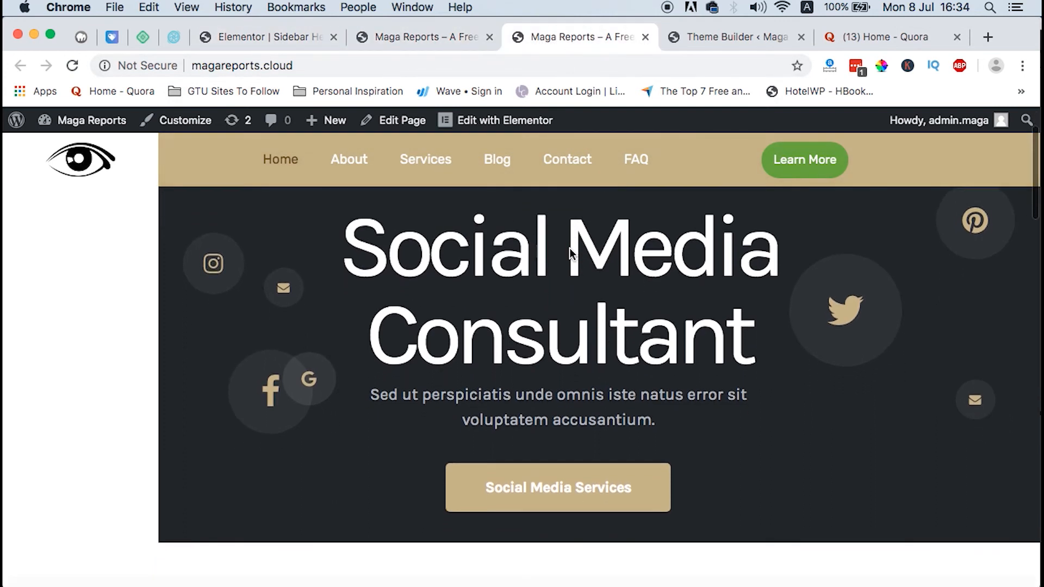
scroll("down", 3)
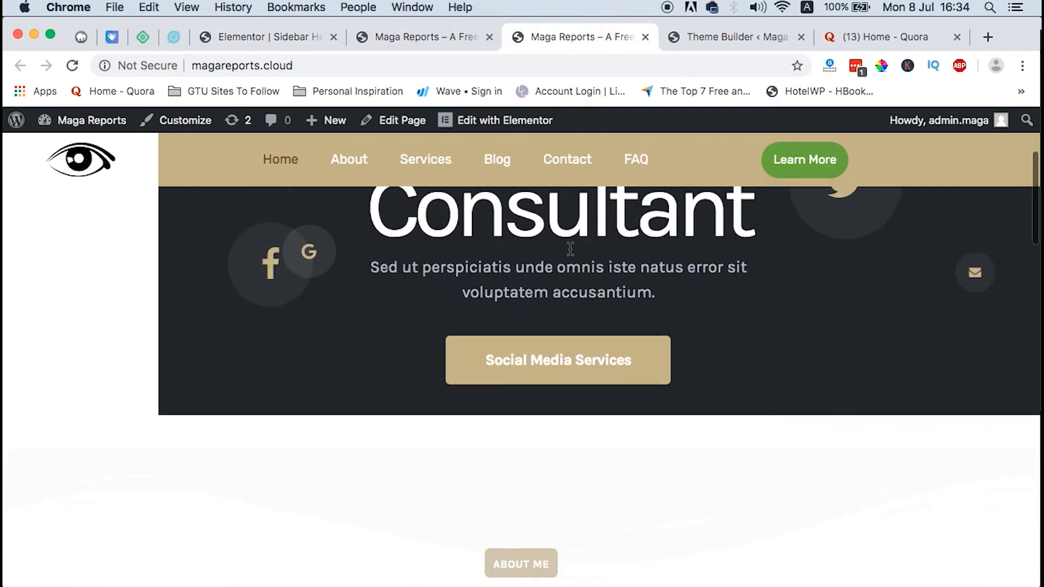
scroll("up", 3)
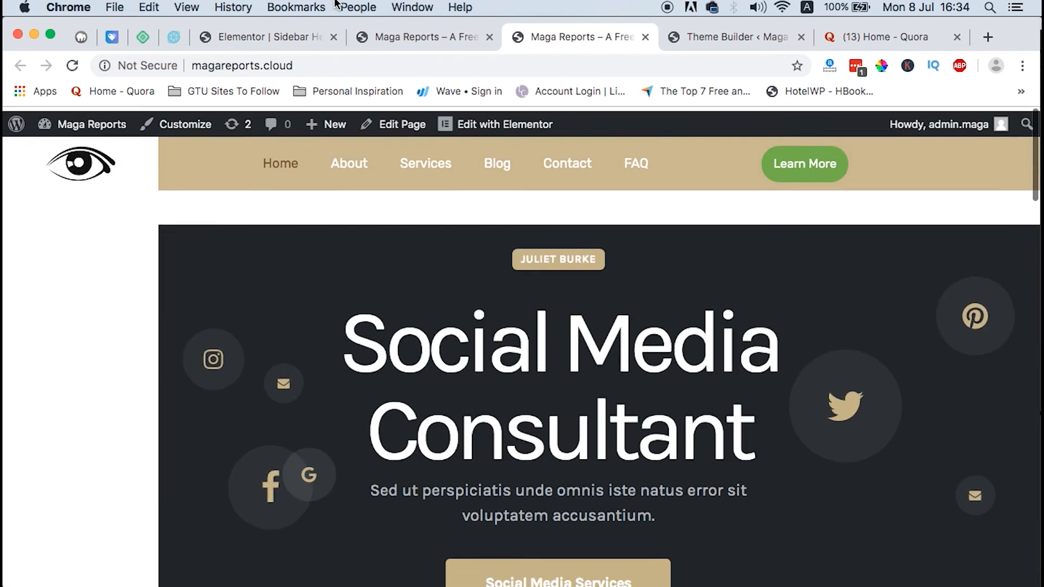
left_click(264, 37)
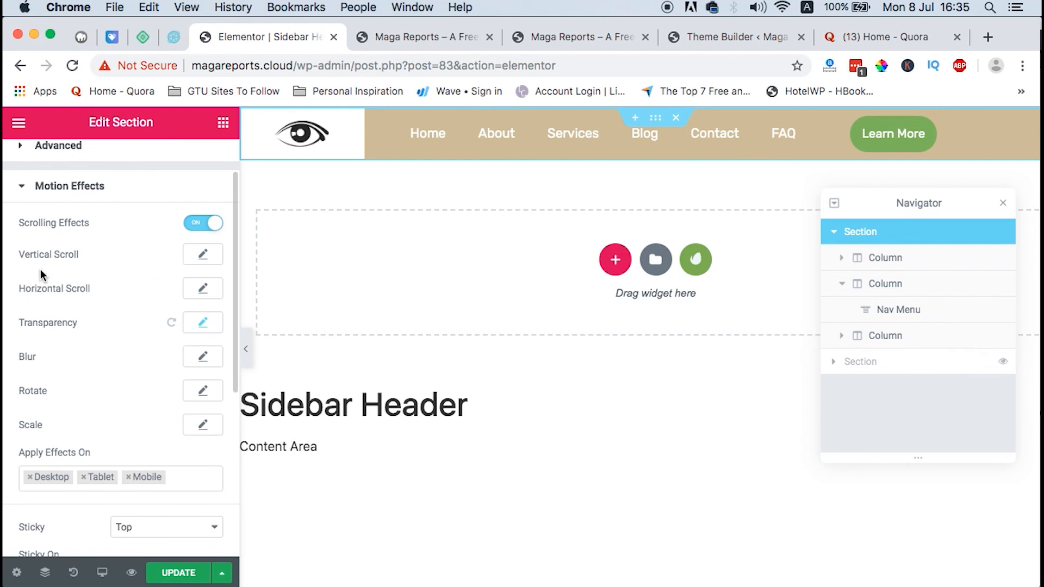
Set the header's Vertical Scroll effect direction to Down and switch to the live site
left_click(202, 254)
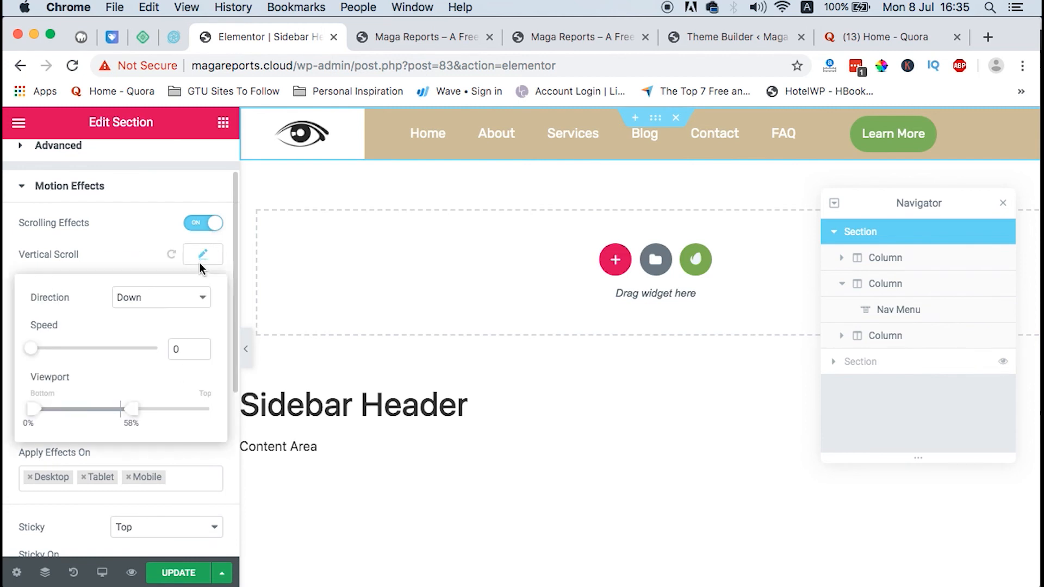
left_click(161, 297)
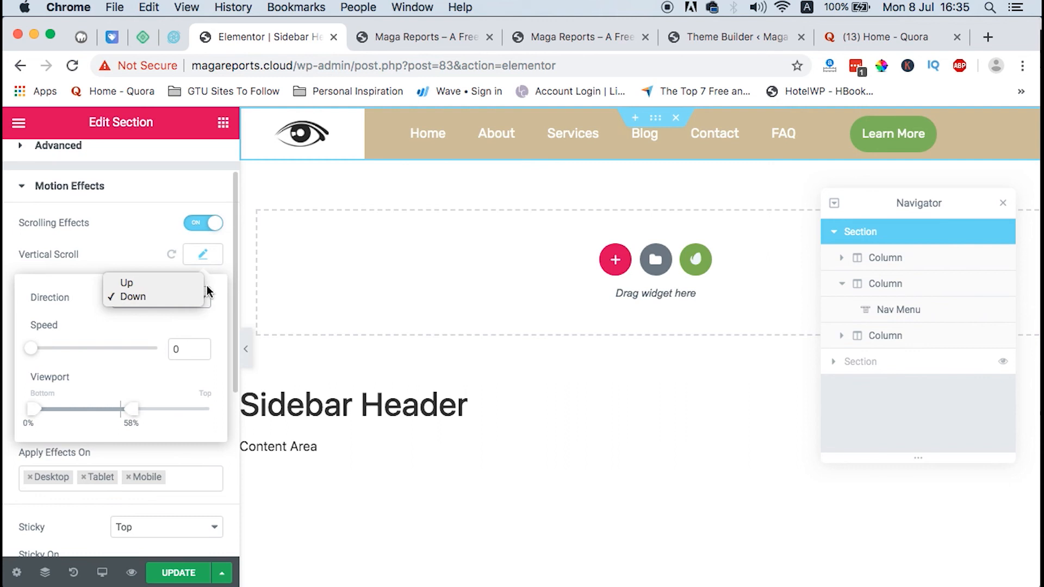
left_click(131, 295)
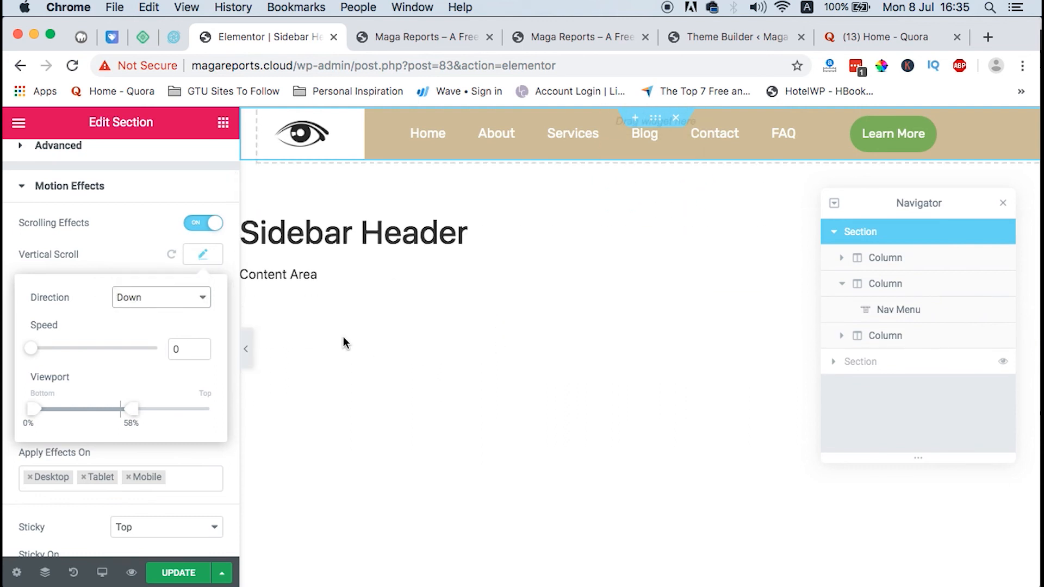
left_click(160, 297)
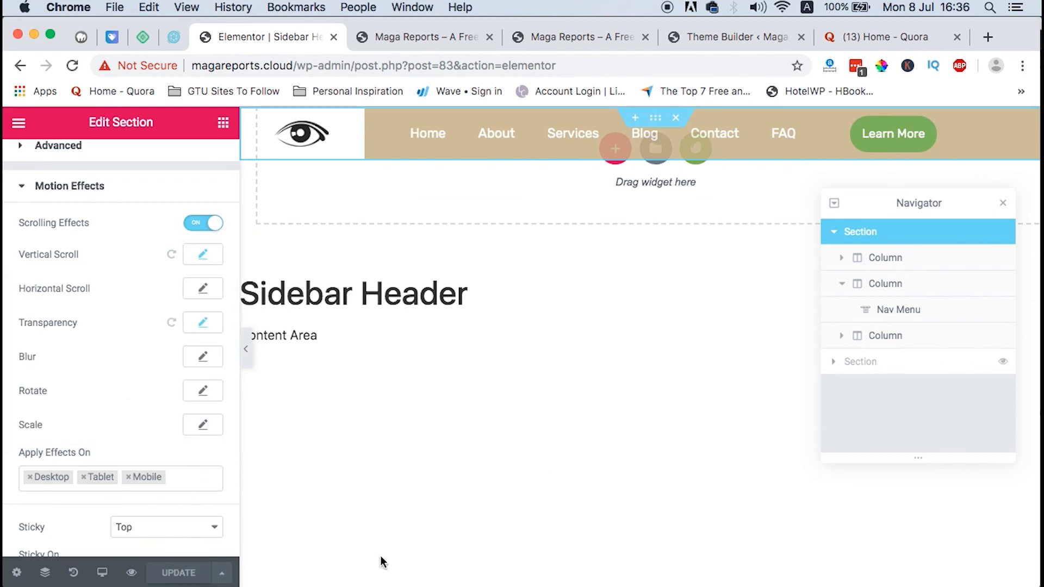
left_click(573, 37)
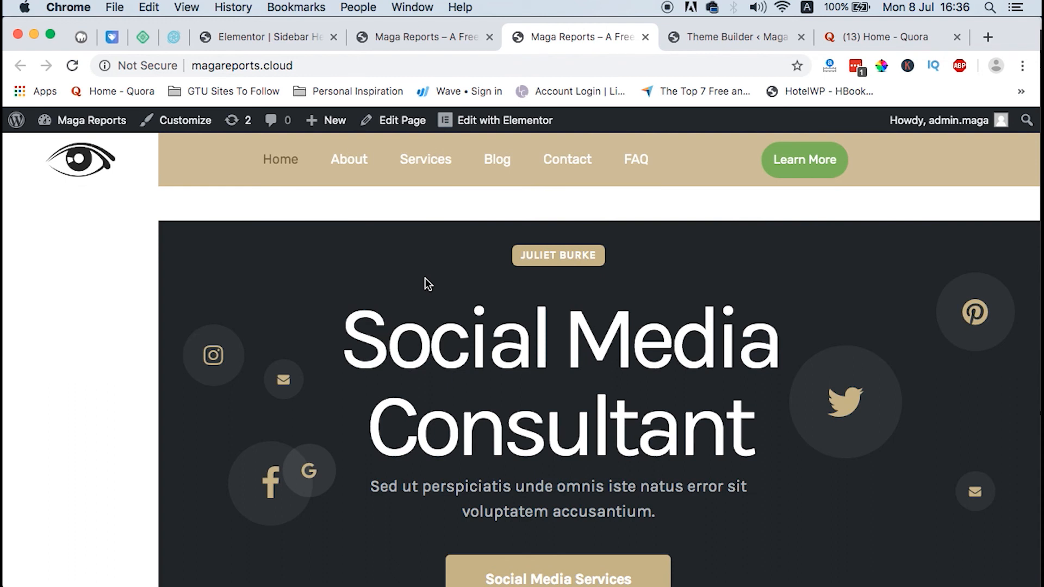
mouse_move(622, 407)
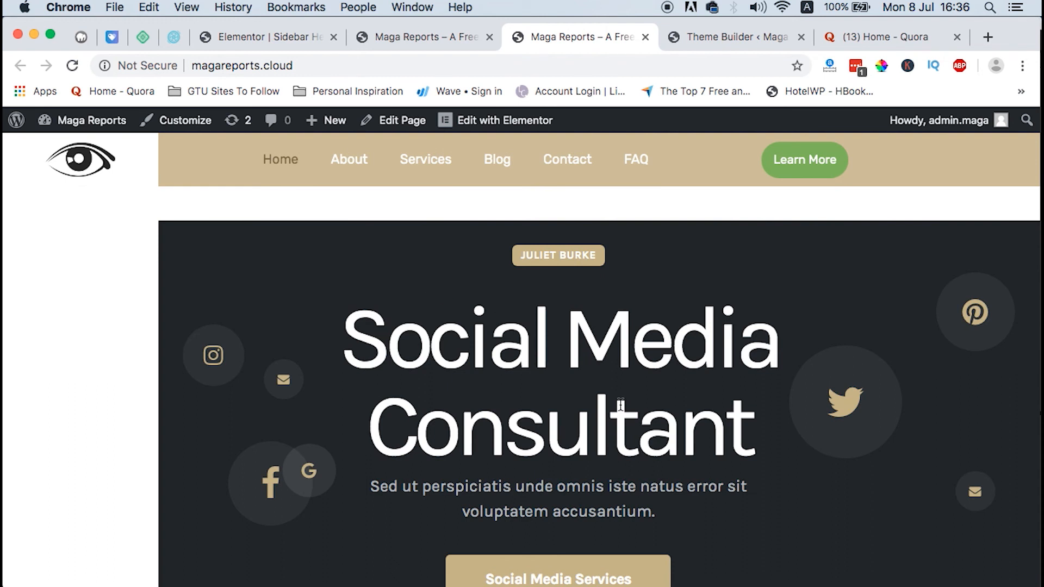
scroll("down", 3)
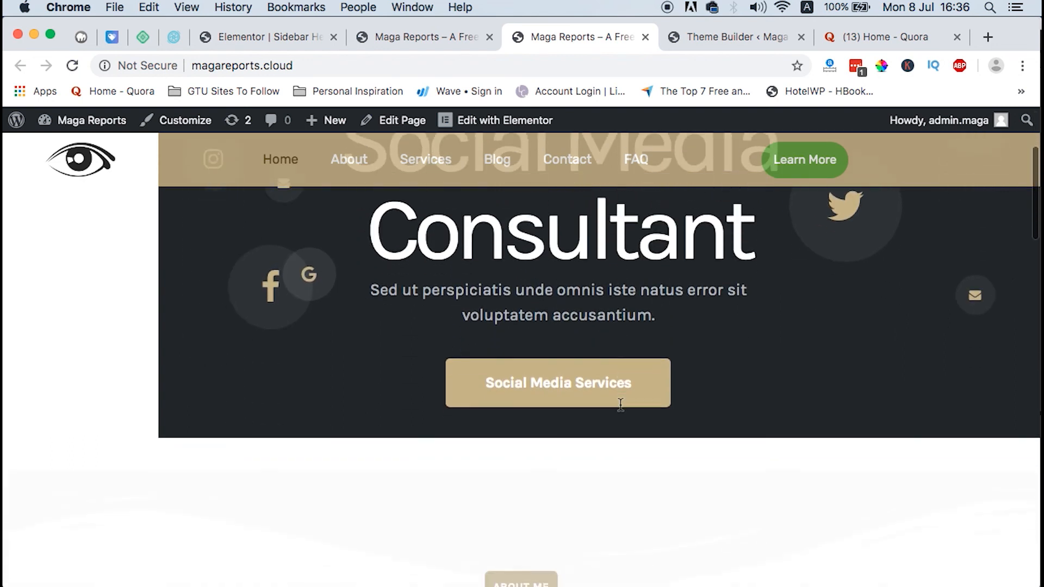
scroll("down", 3)
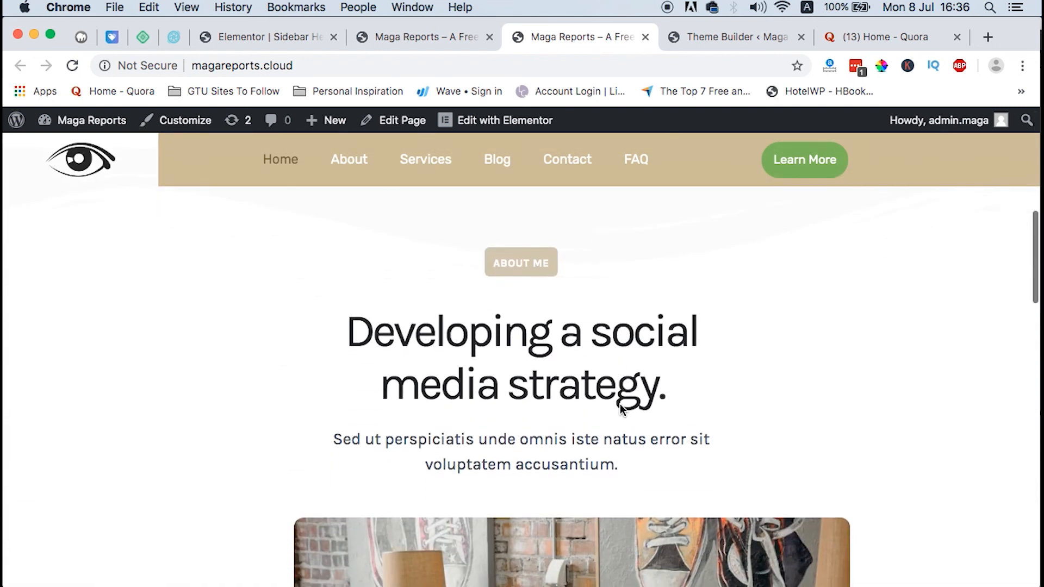
scroll("down", 3)
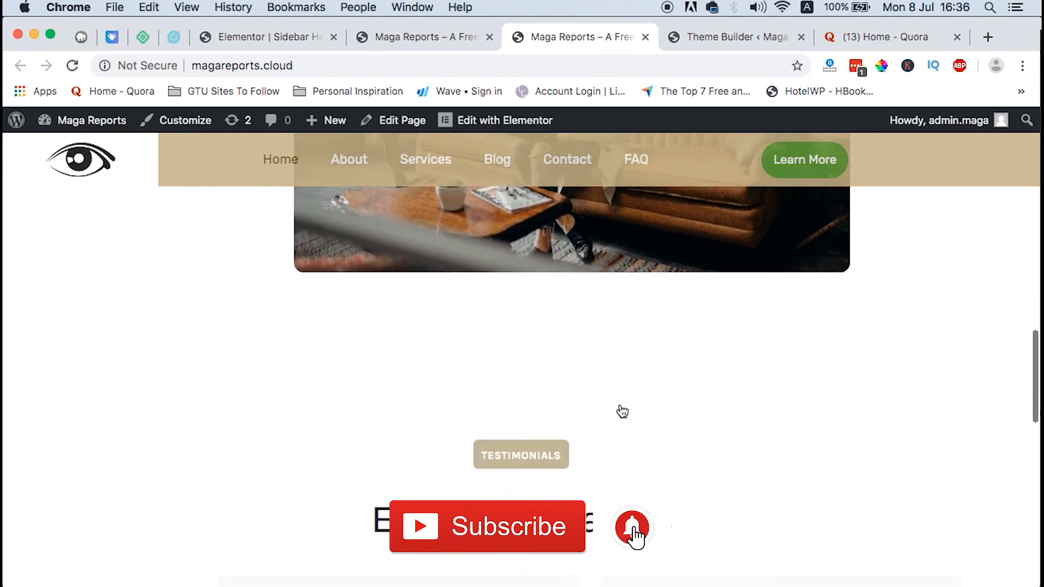
scroll("down", 3)
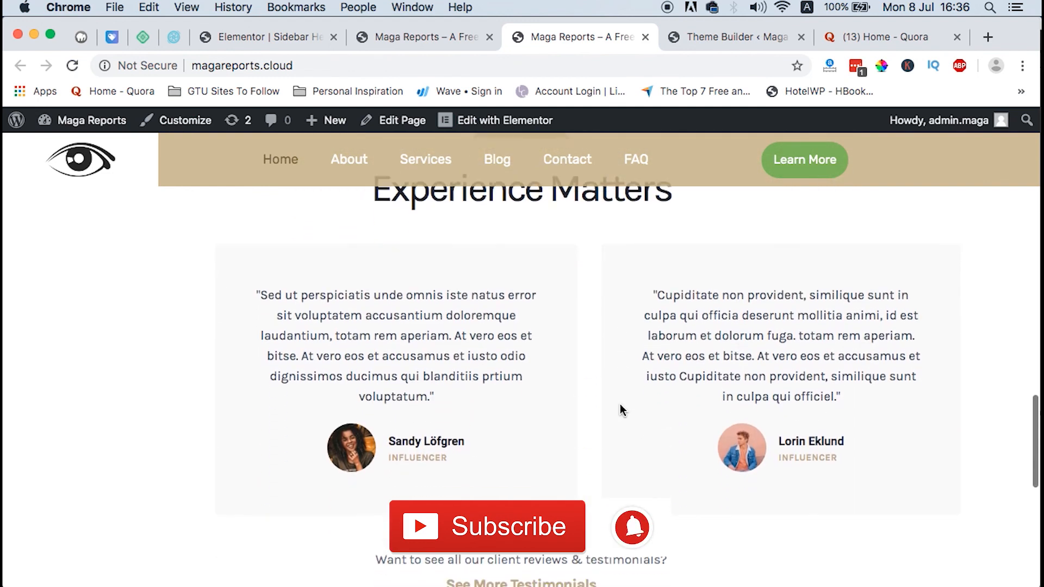
scroll("down", 3)
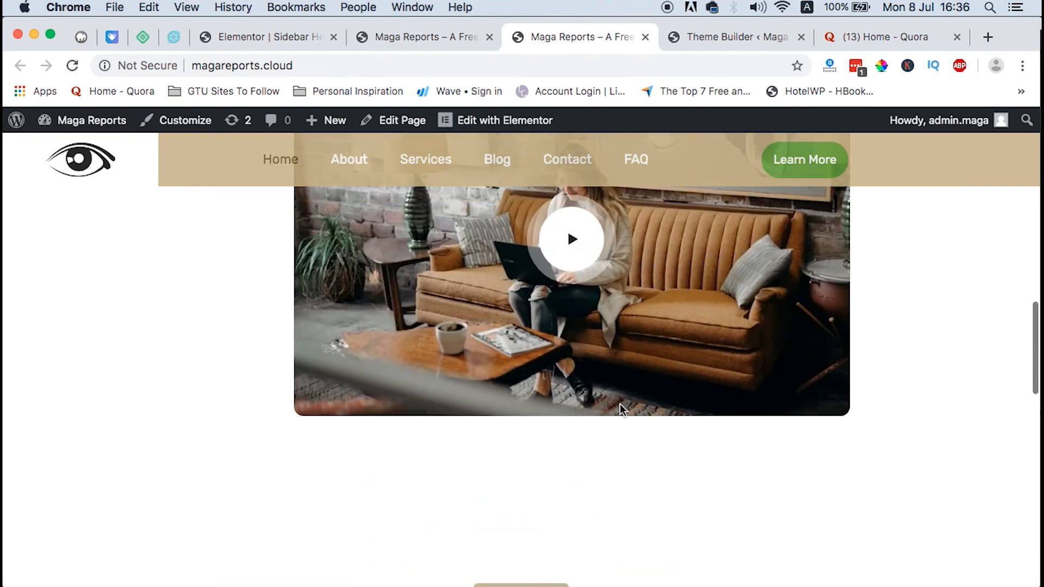